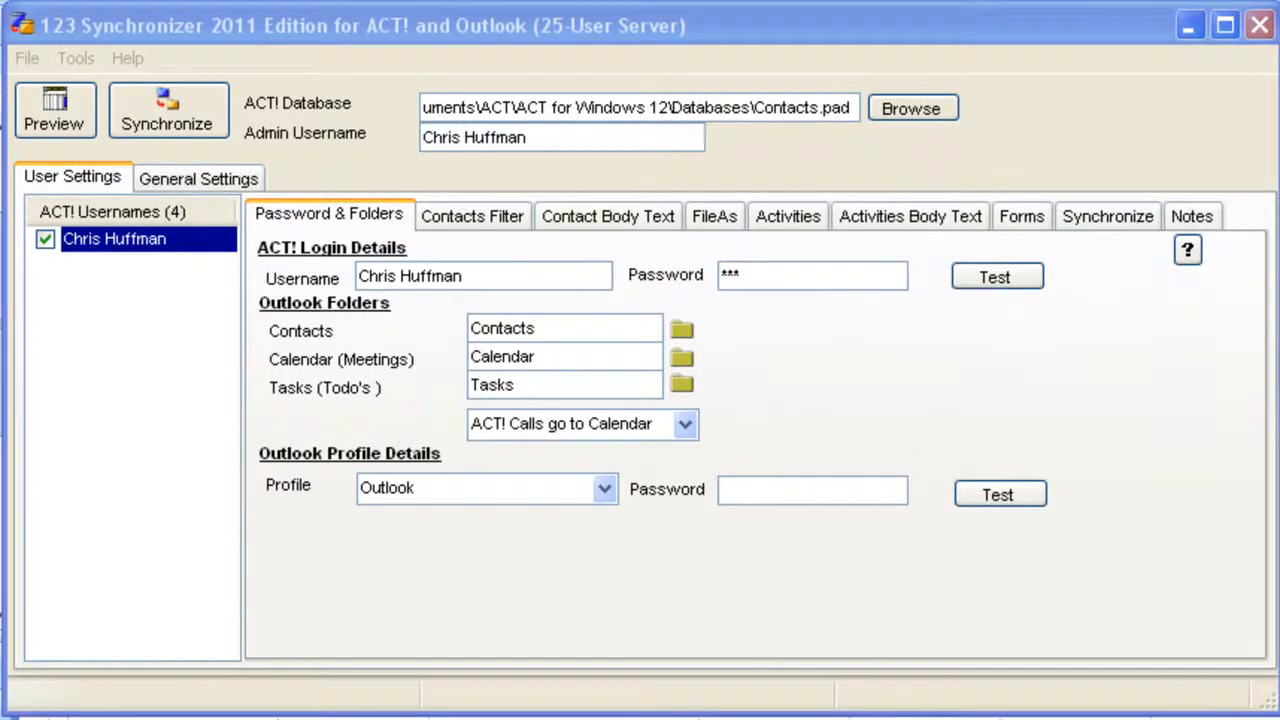
mouse_move(865, 365)
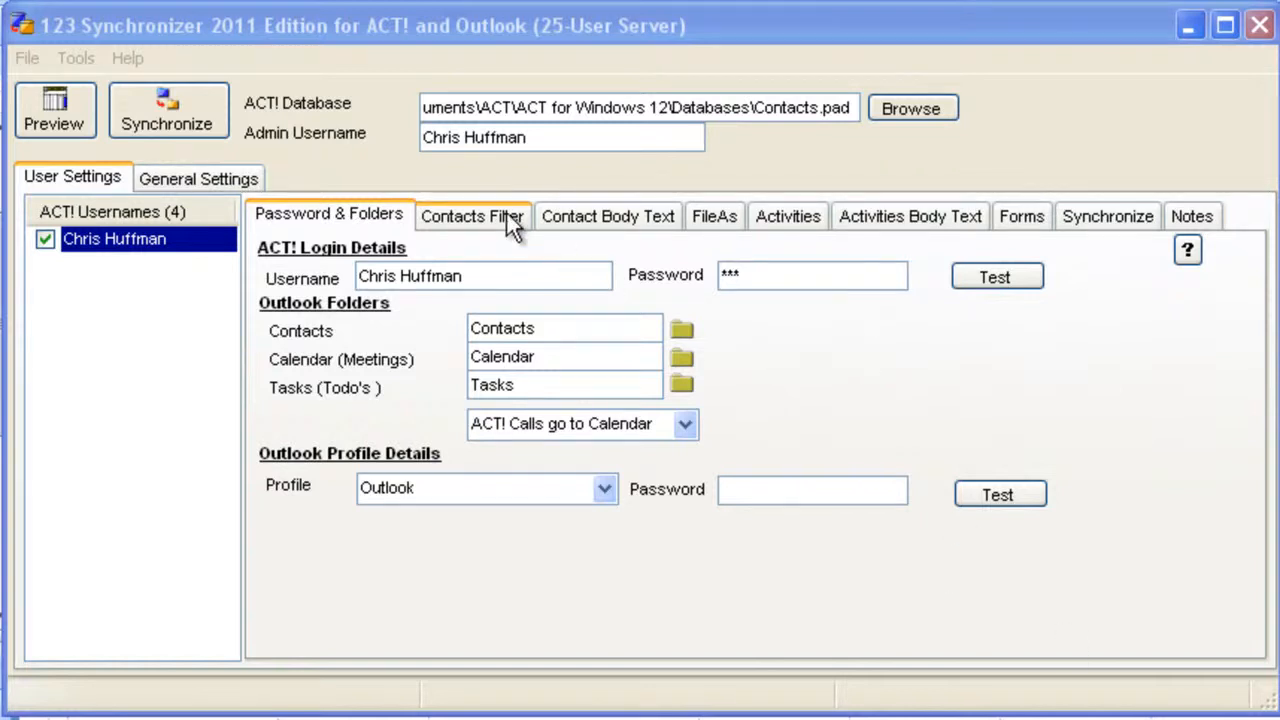
Set the contacts filter to Process Group, with Friends as the selected group.
left_click(472, 216)
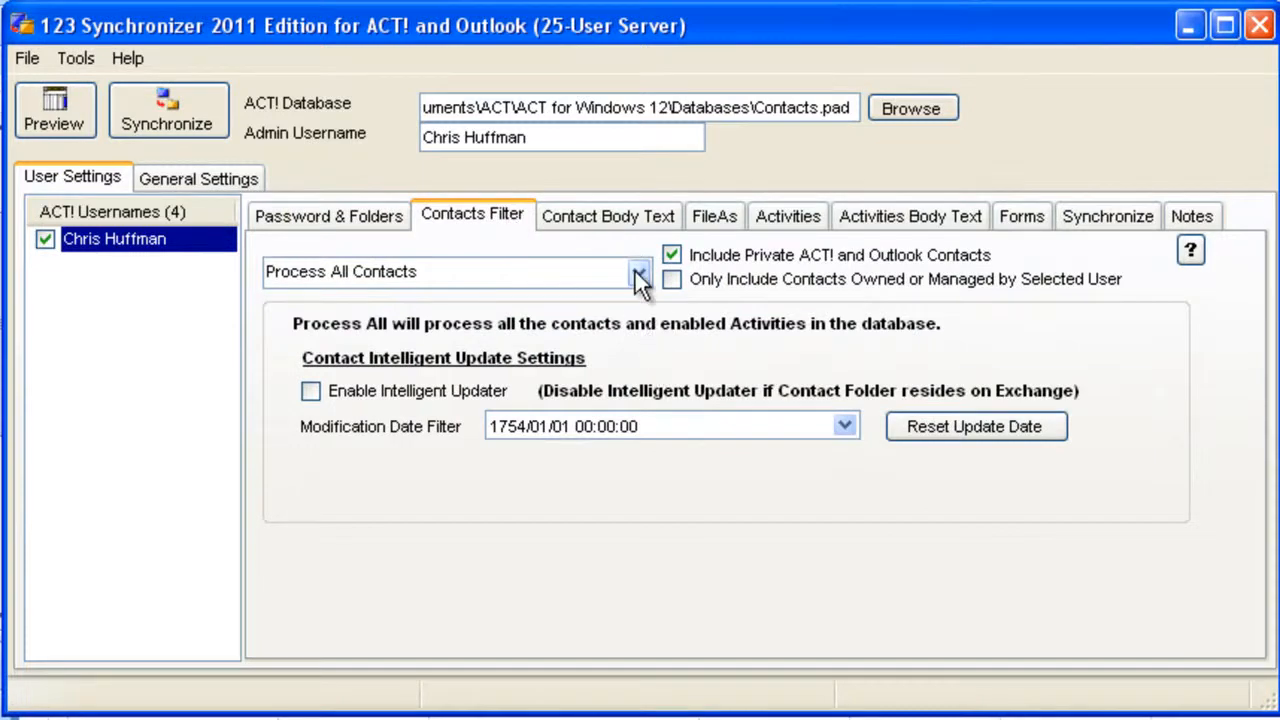
left_click(639, 272)
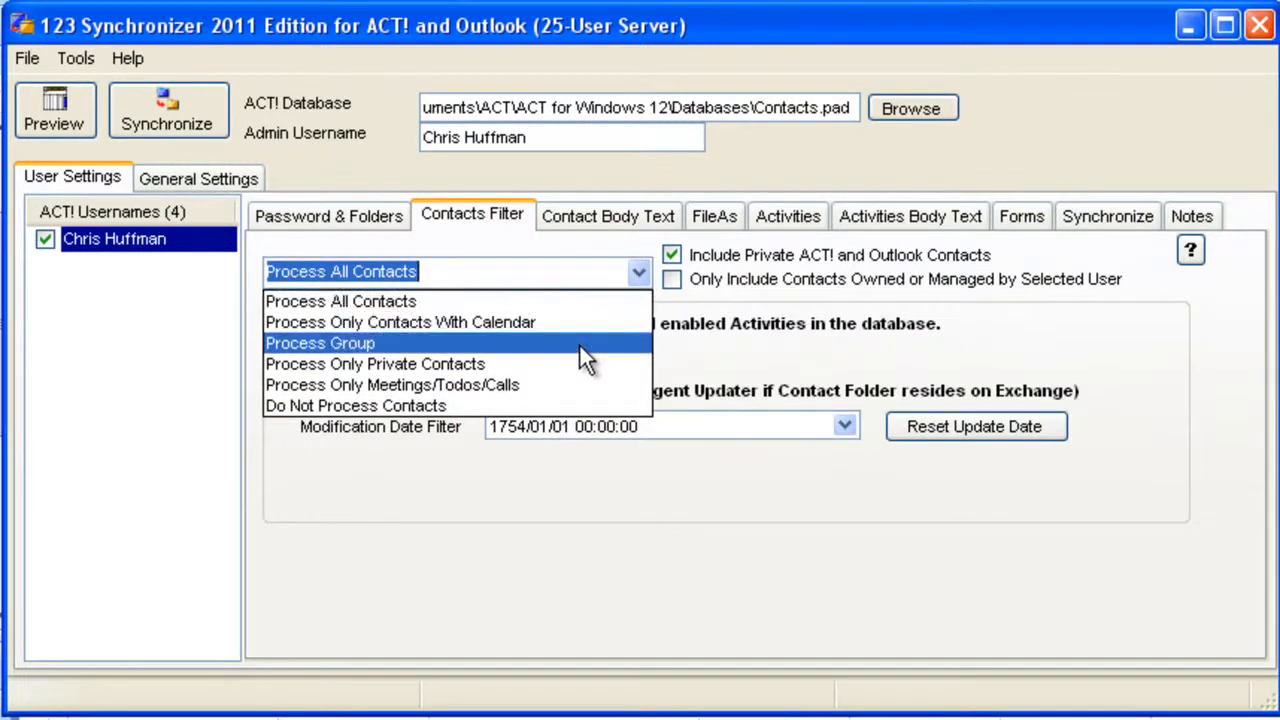
left_click(320, 342)
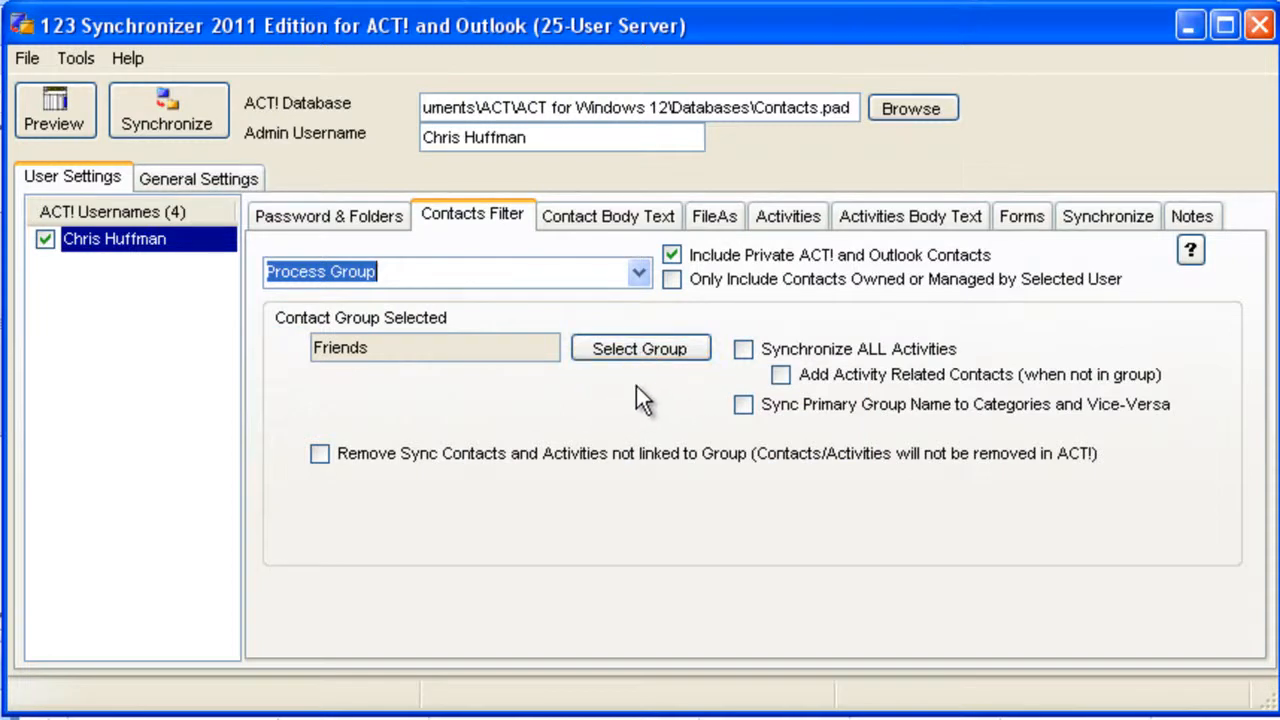
mouse_move(620, 385)
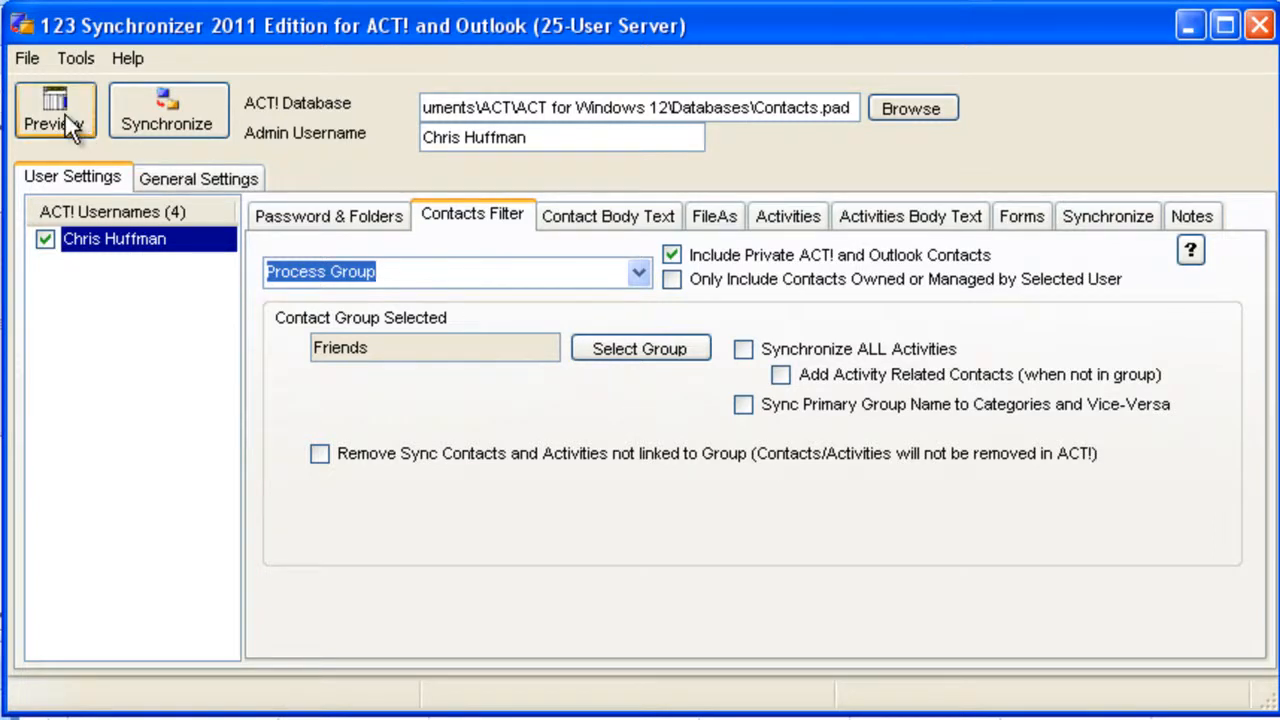
left_click(55, 110)
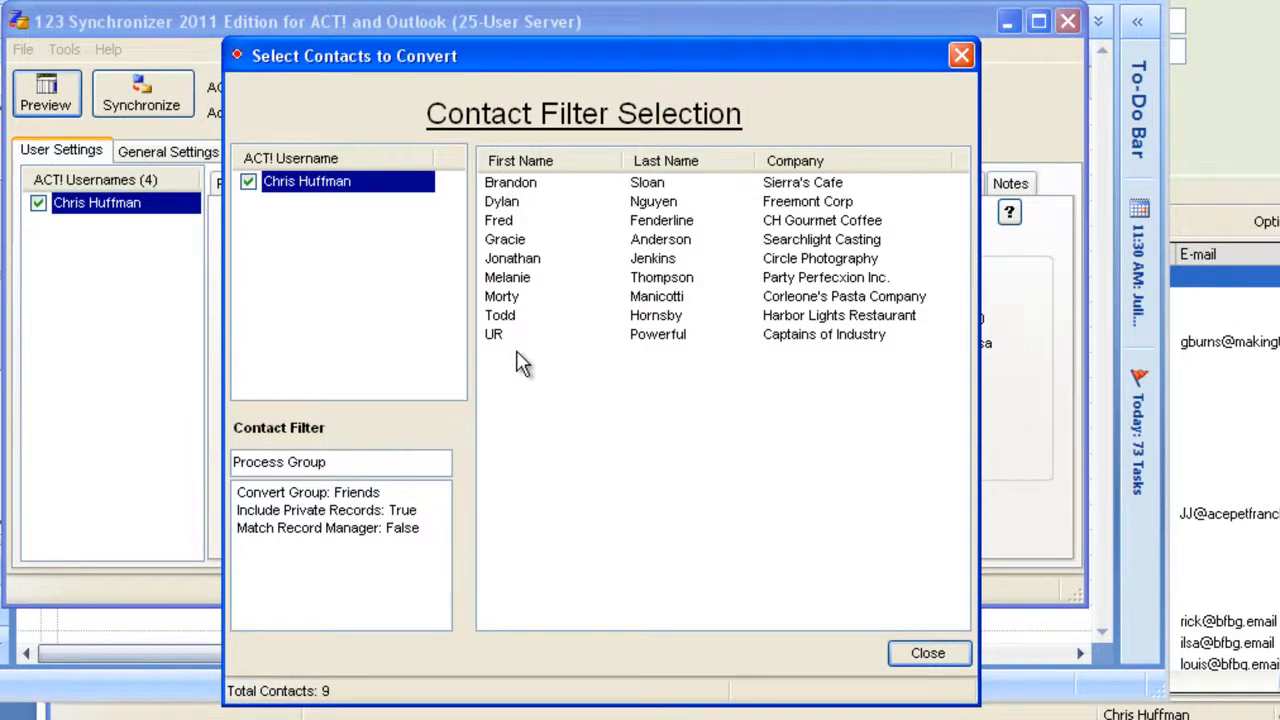
mouse_move(827, 653)
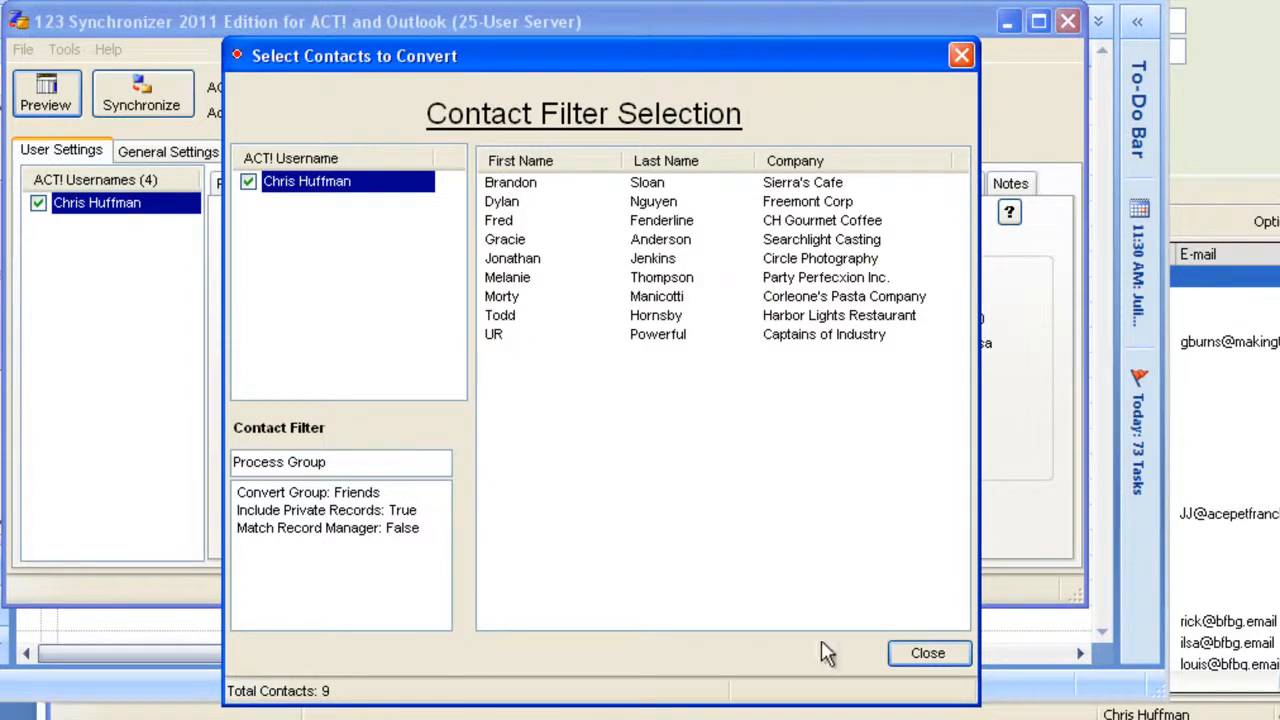
left_click(927, 653)
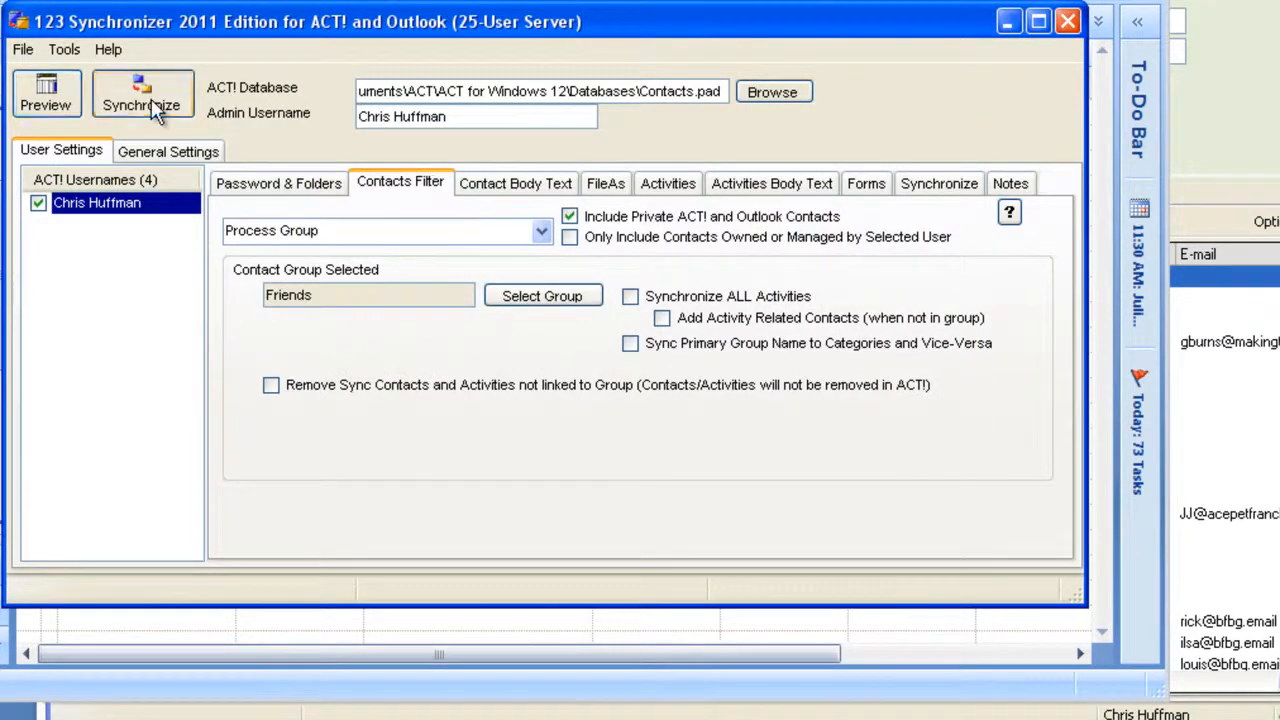
left_click(141, 104)
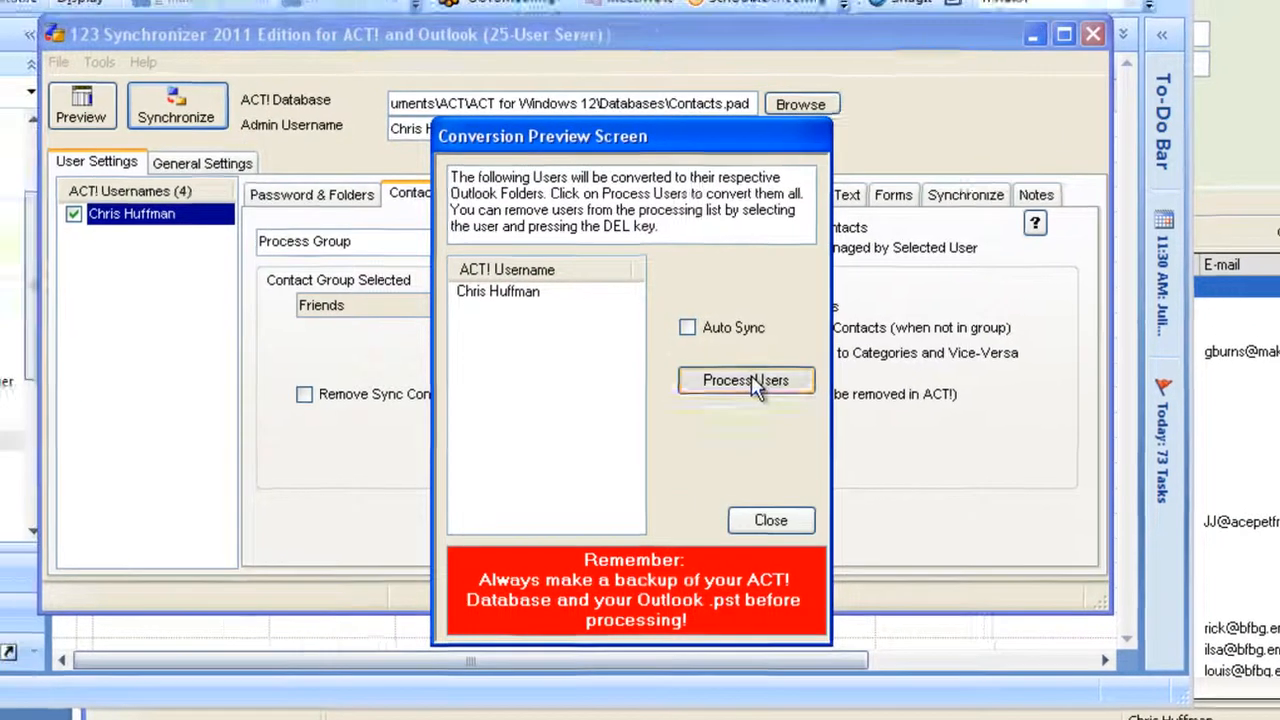
left_click(745, 380)
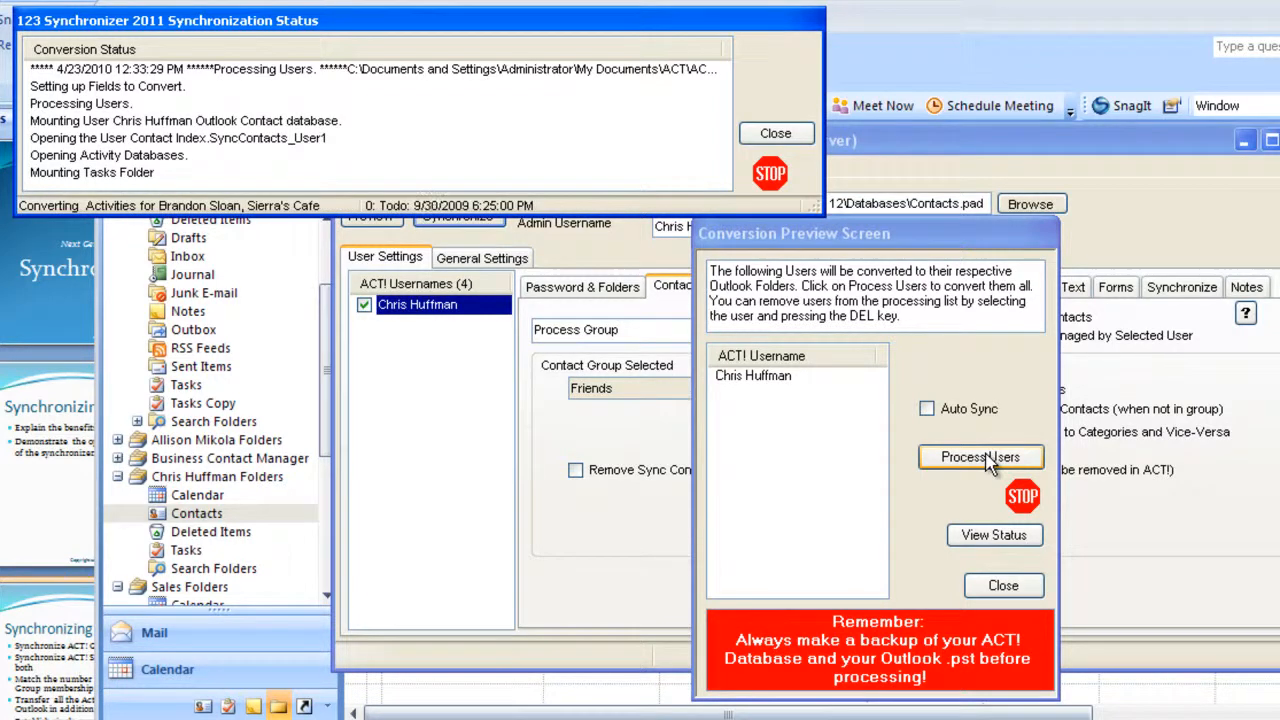
left_click(980, 457)
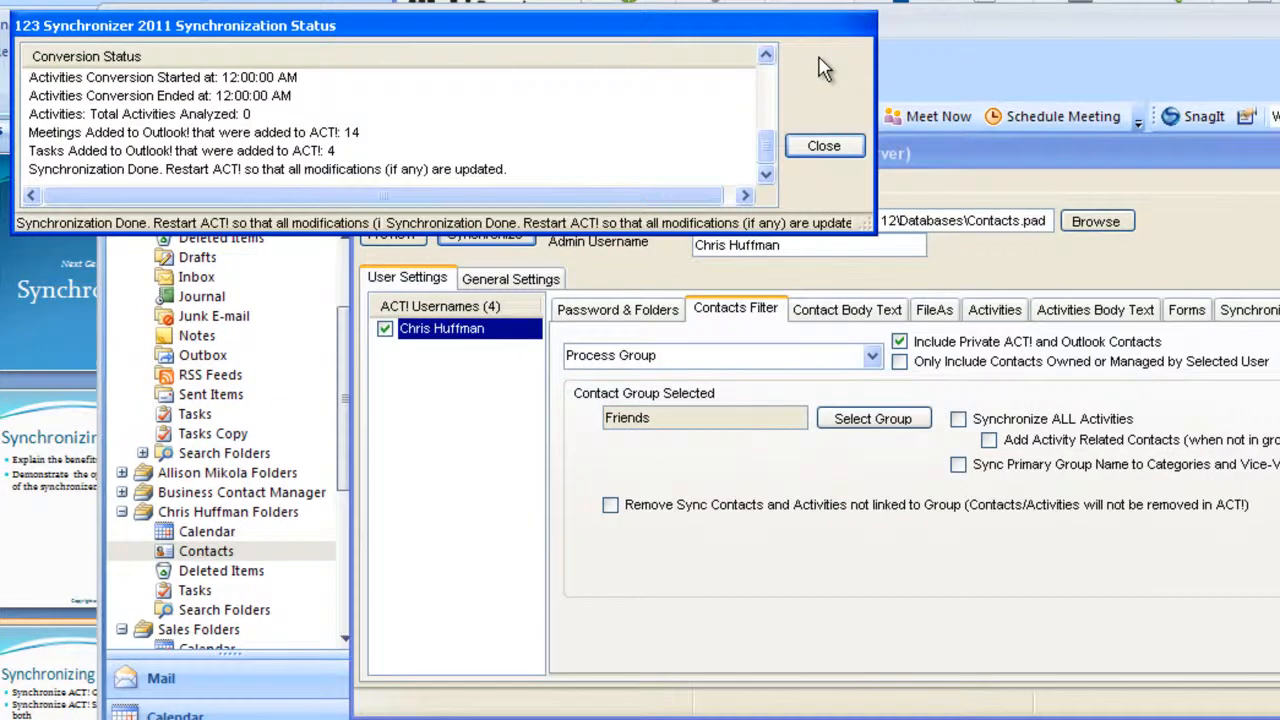
mouse_move(950, 35)
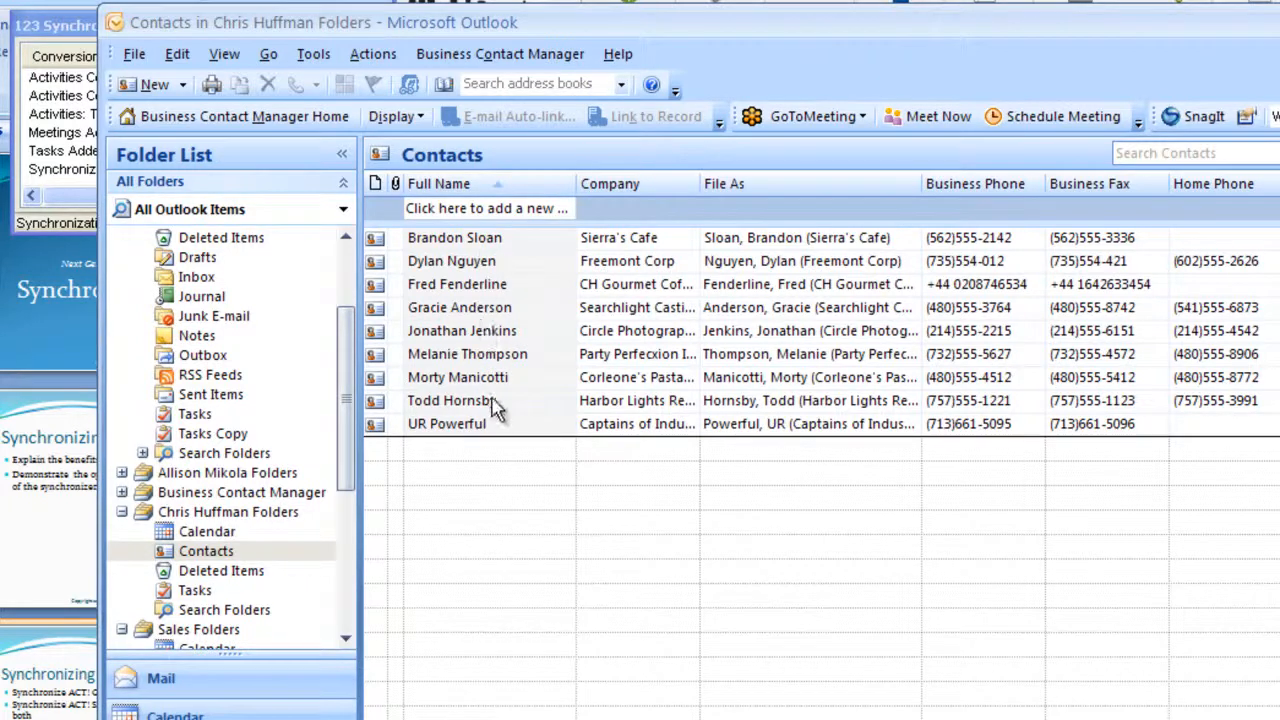
mouse_move(500, 270)
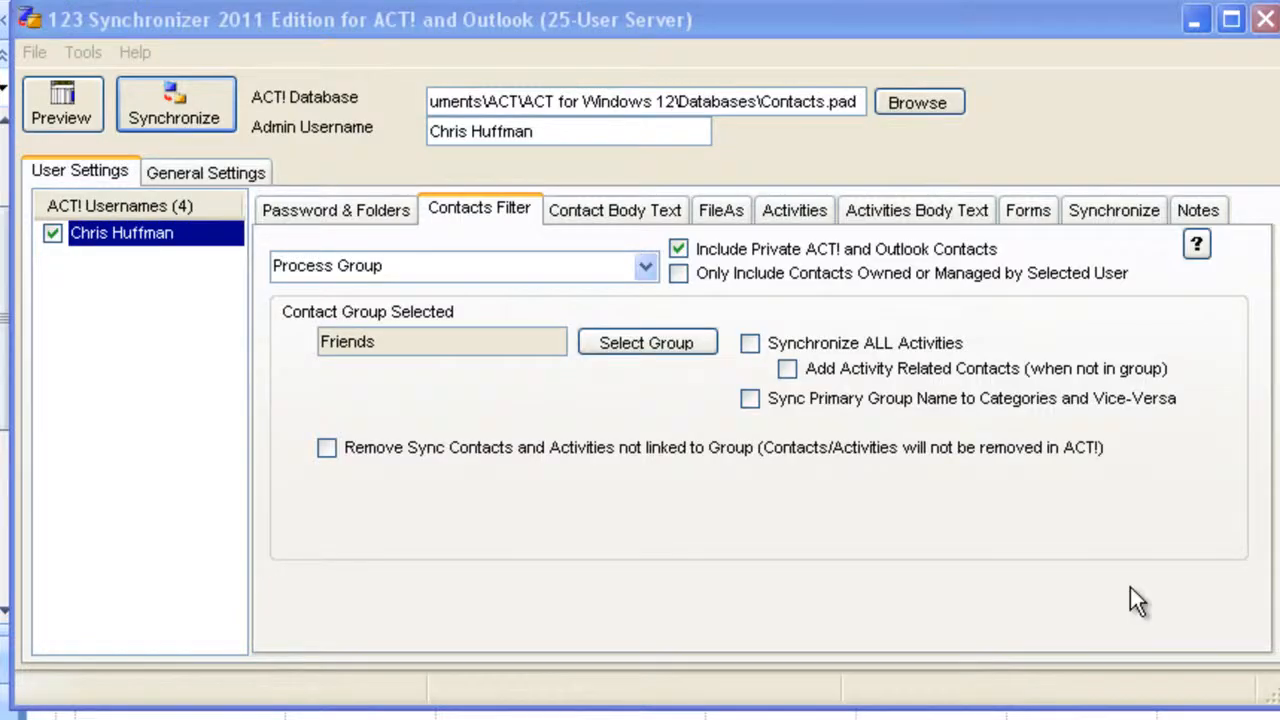
mouse_move(810, 490)
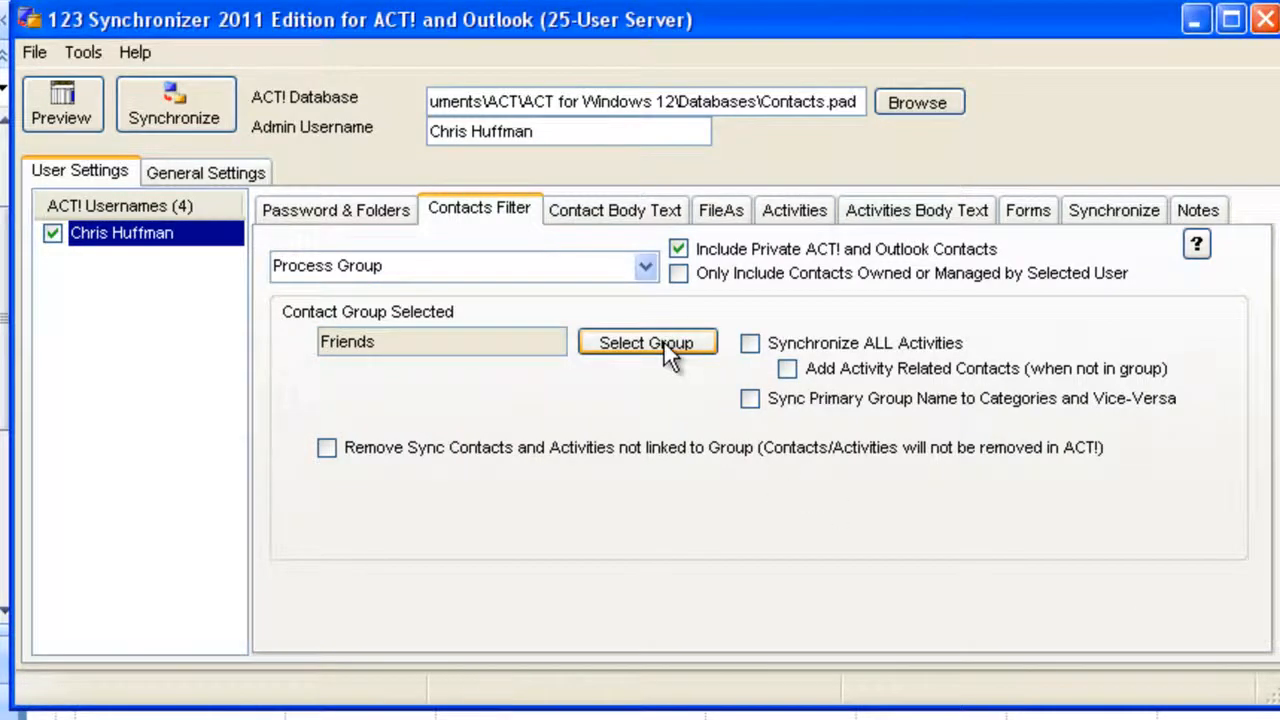
left_click(646, 342)
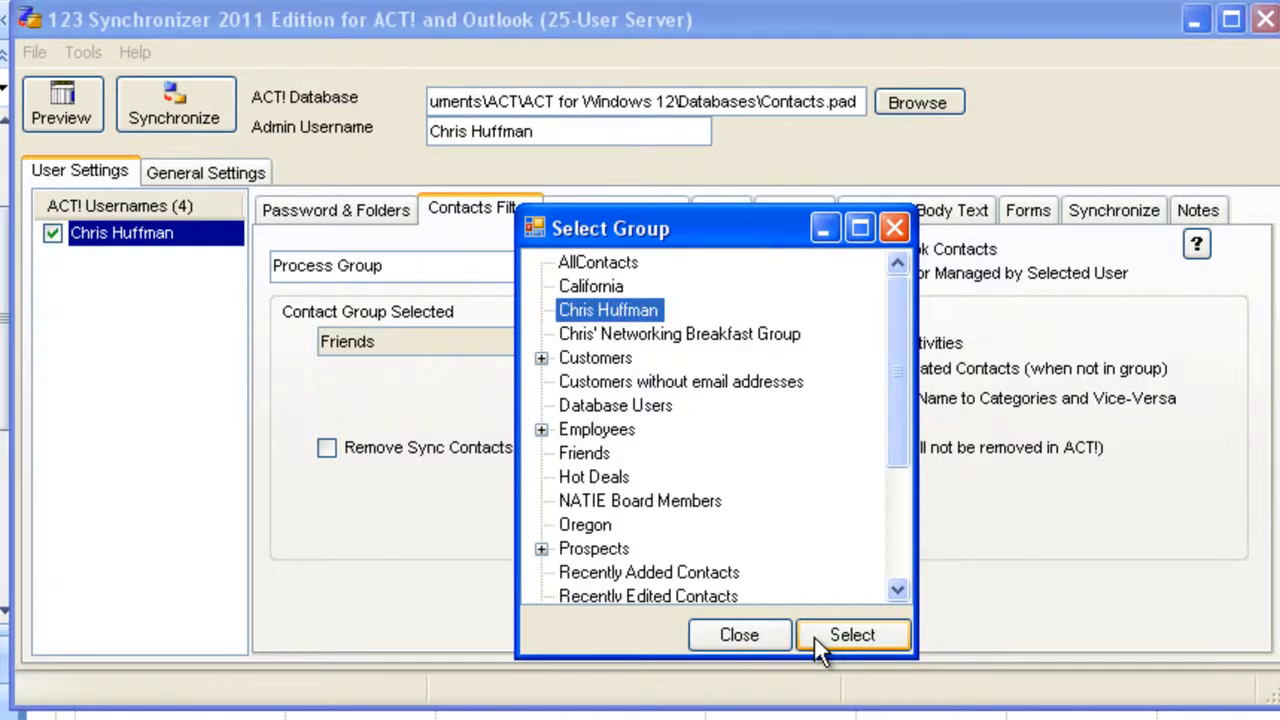
left_click(851, 634)
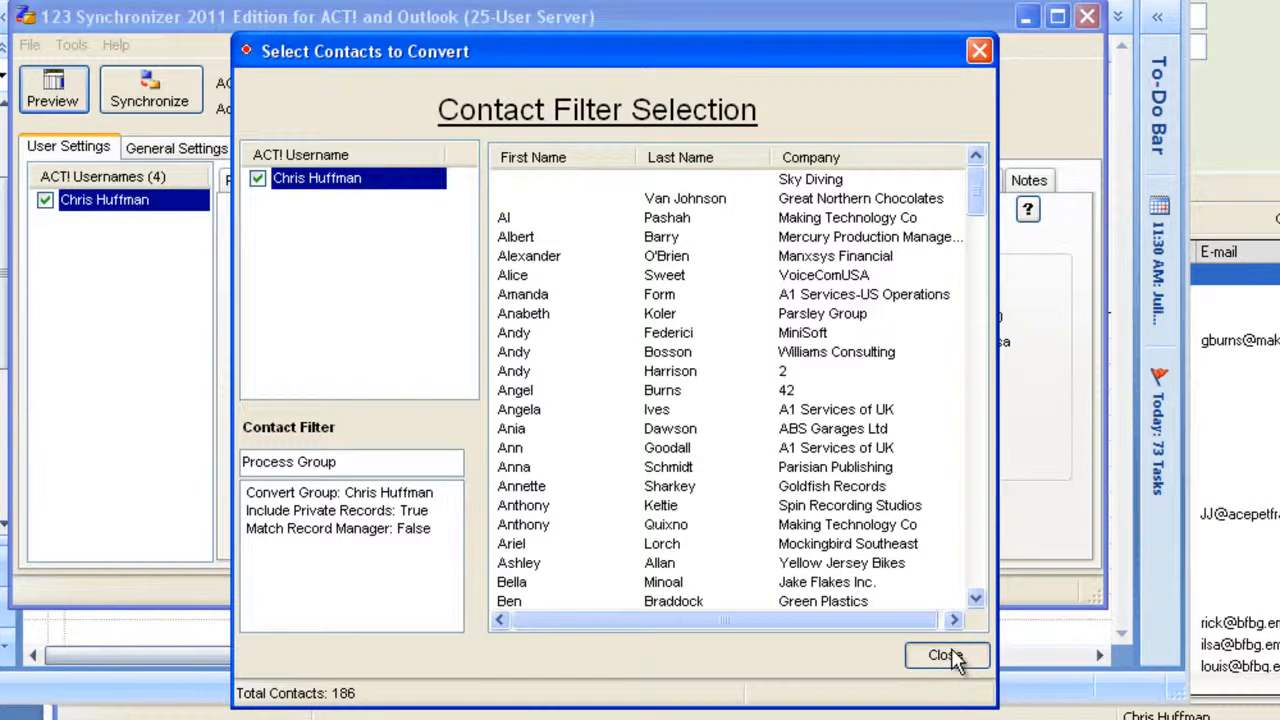
left_click(945, 655)
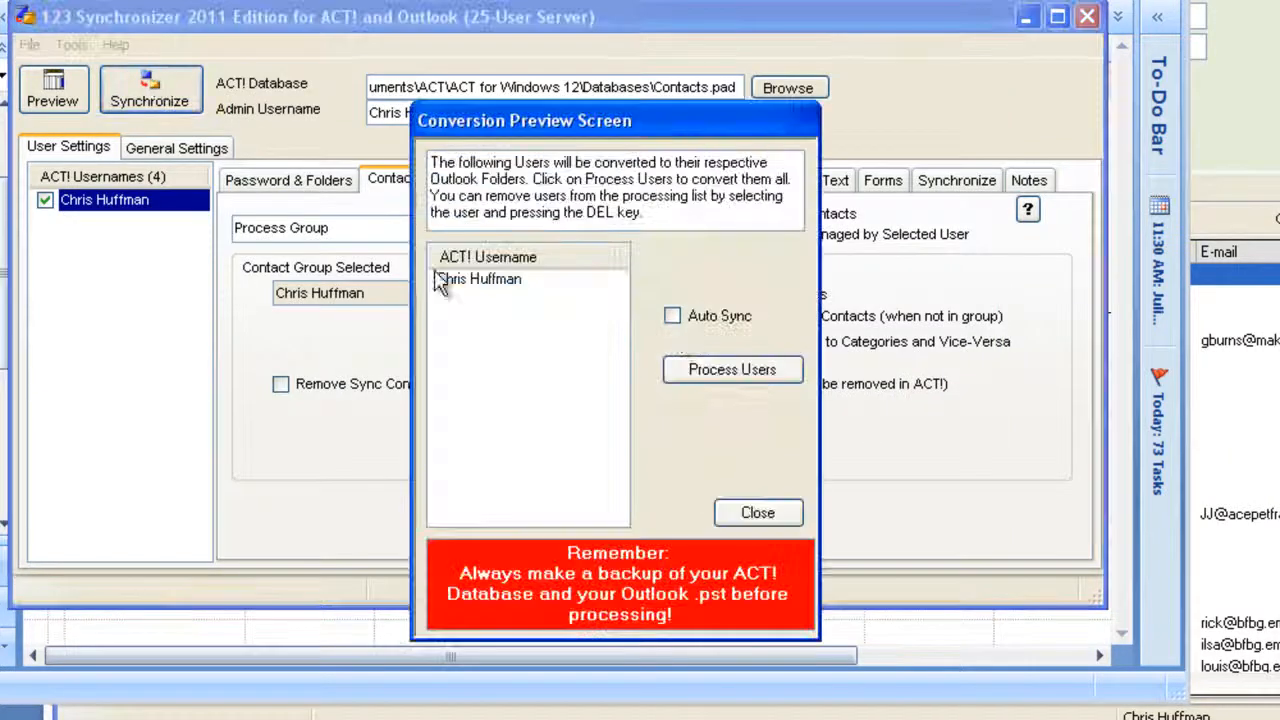
left_click(732, 369)
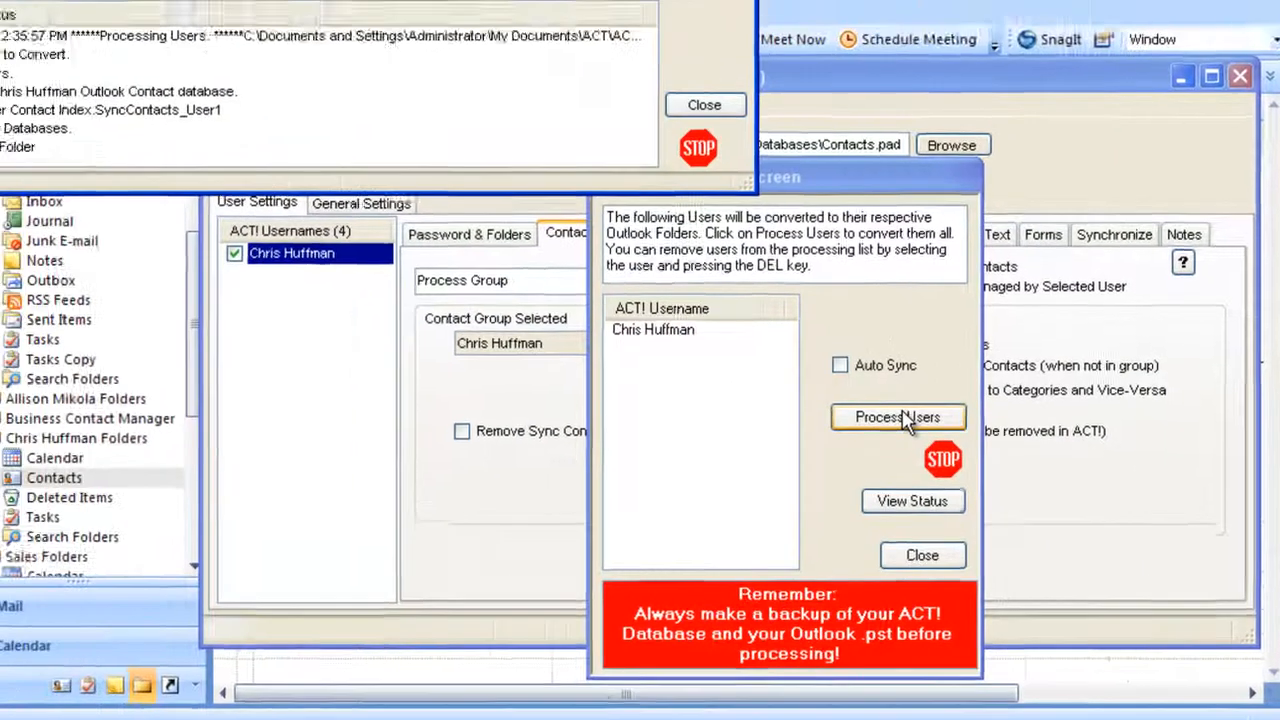
left_click(898, 417)
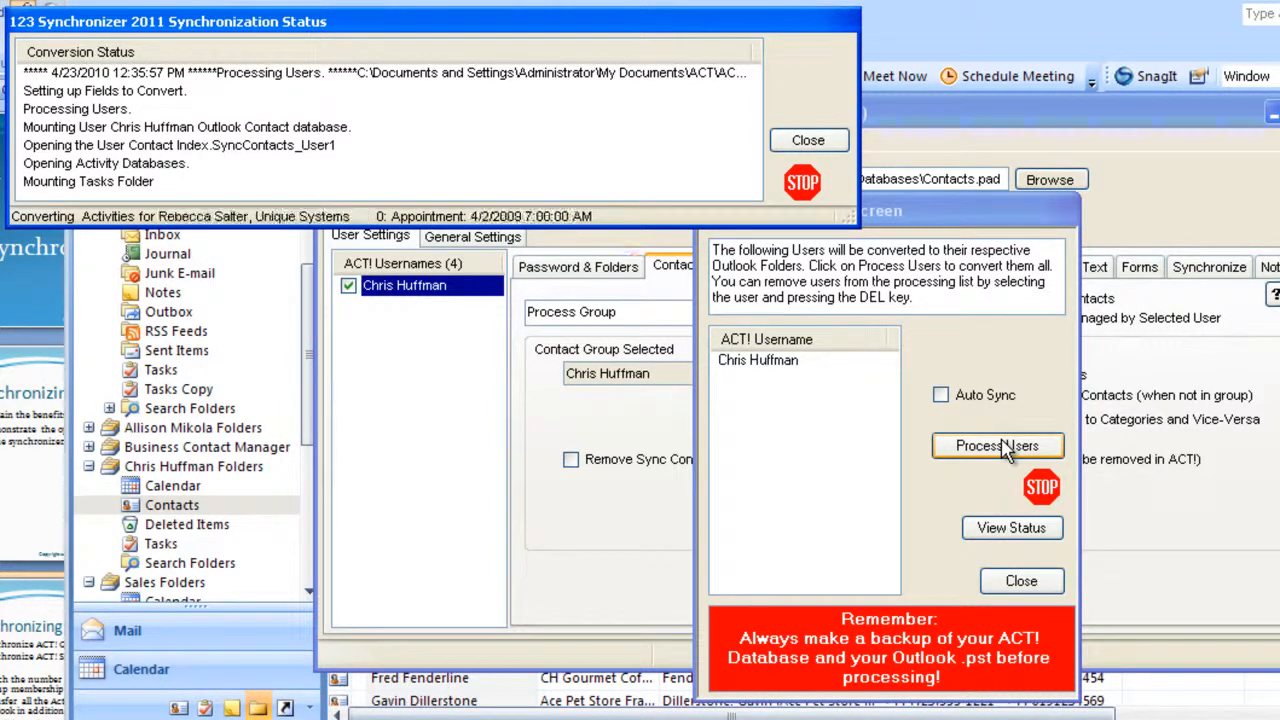
left_click(808, 139)
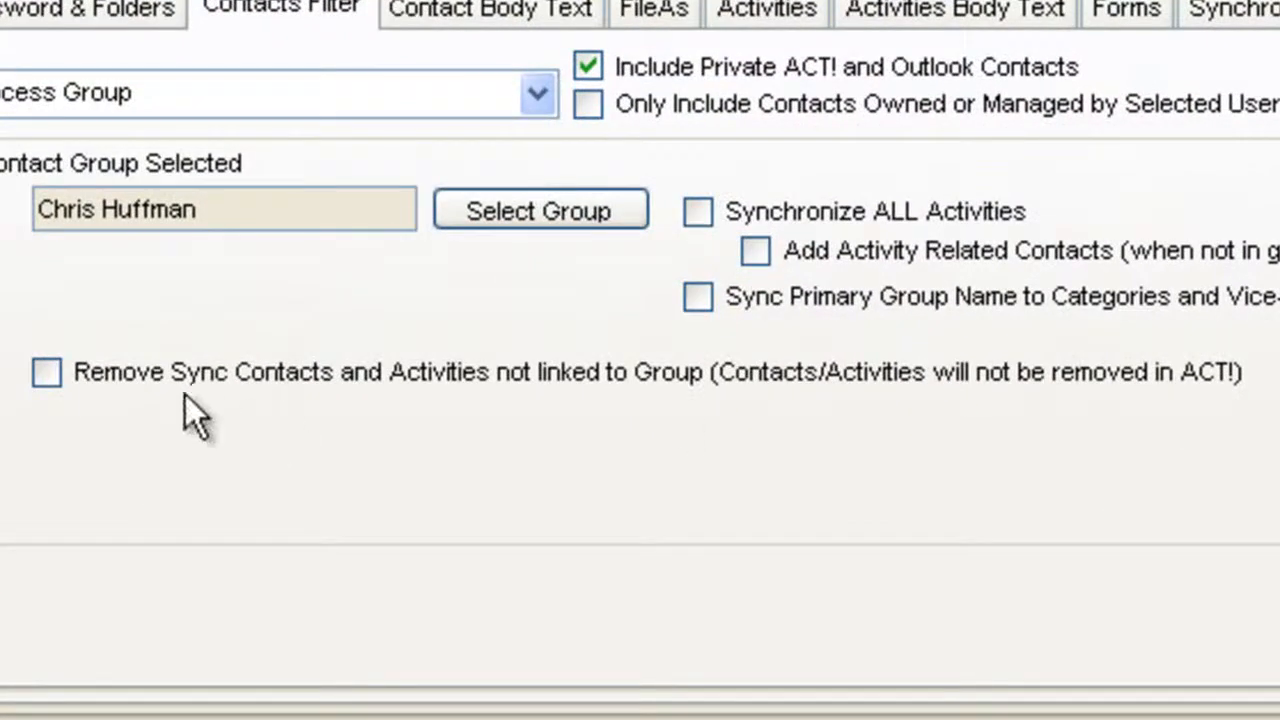
Enable 'Remove Sync Contacts and Activities not linked to Group'.
left_click(46, 372)
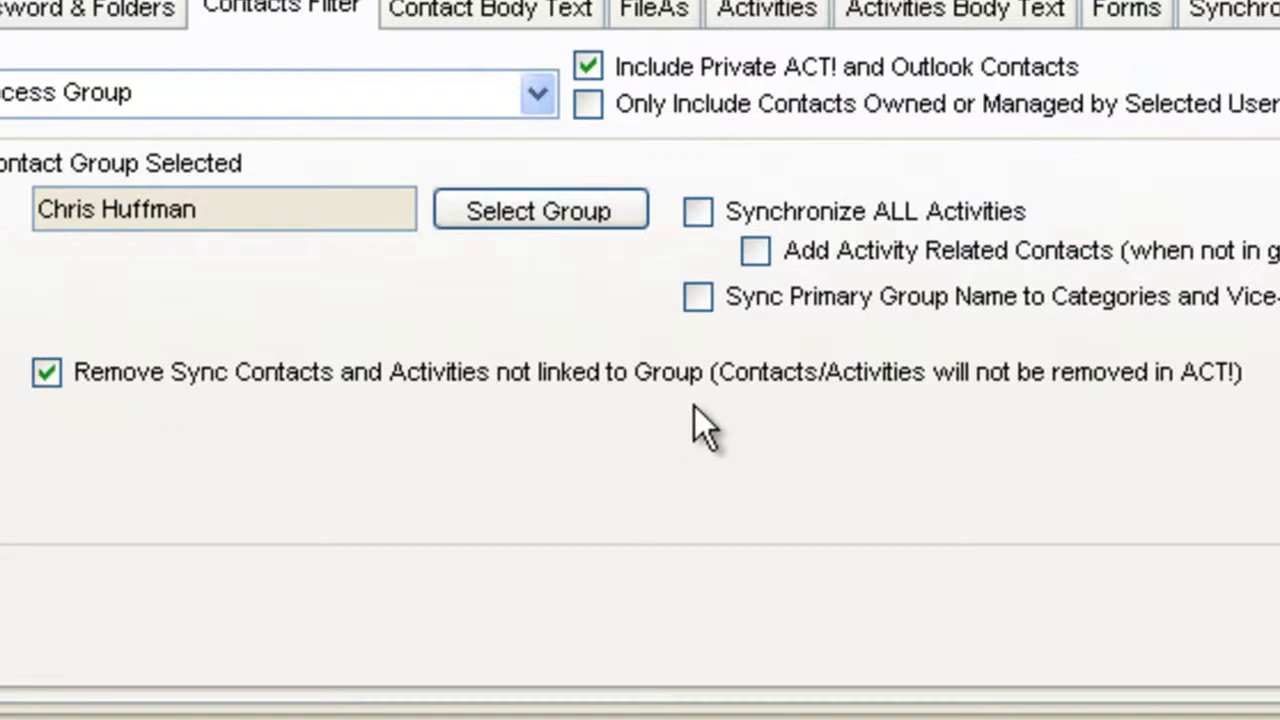
mouse_move(300, 245)
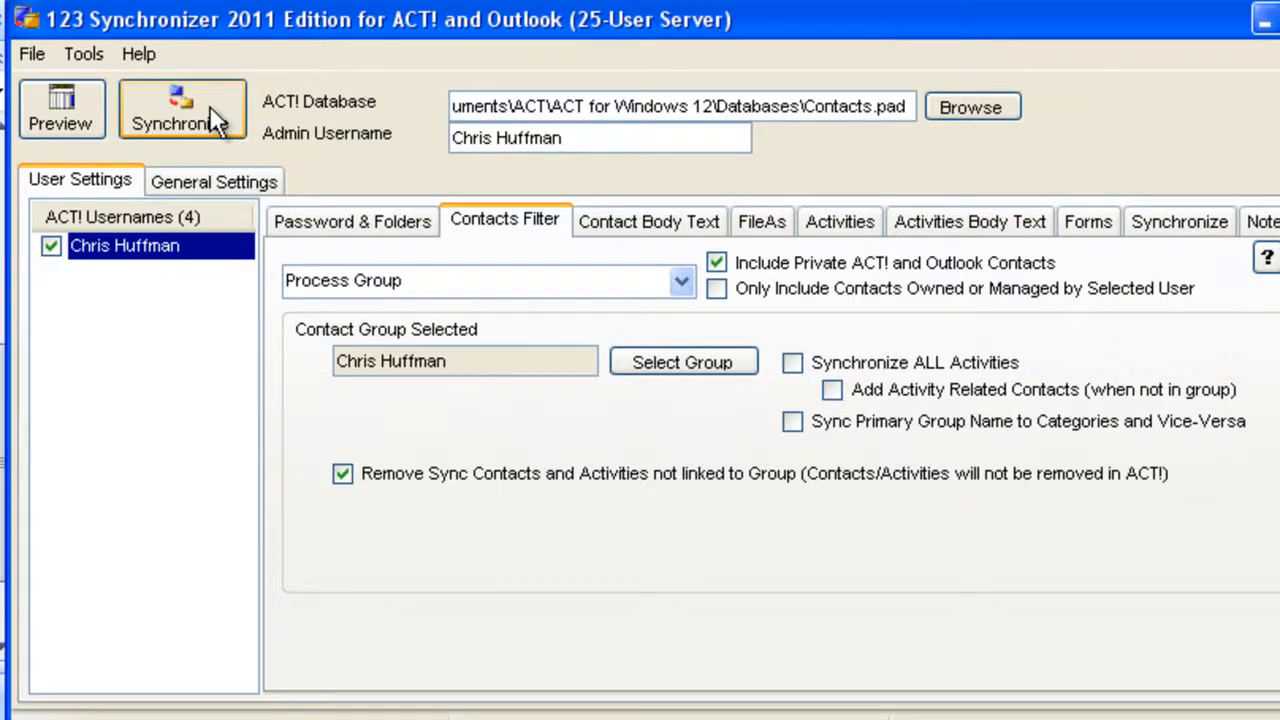
left_click(182, 110)
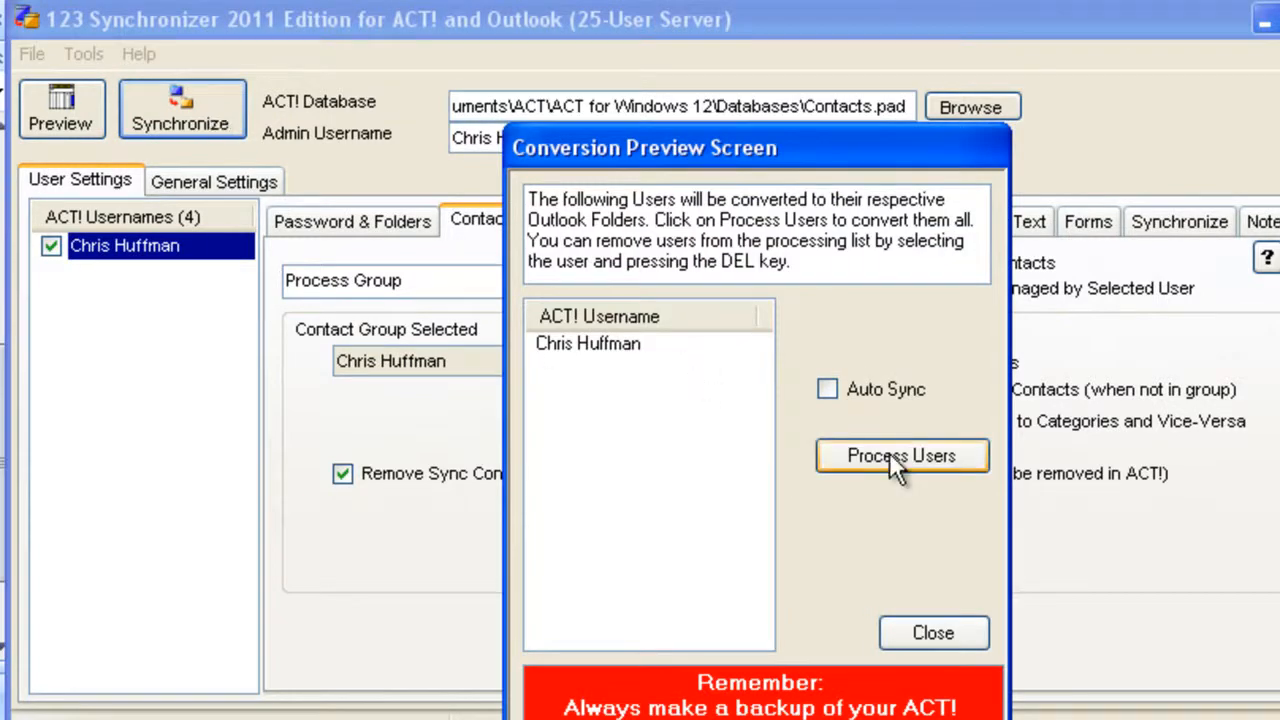
left_click(901, 455)
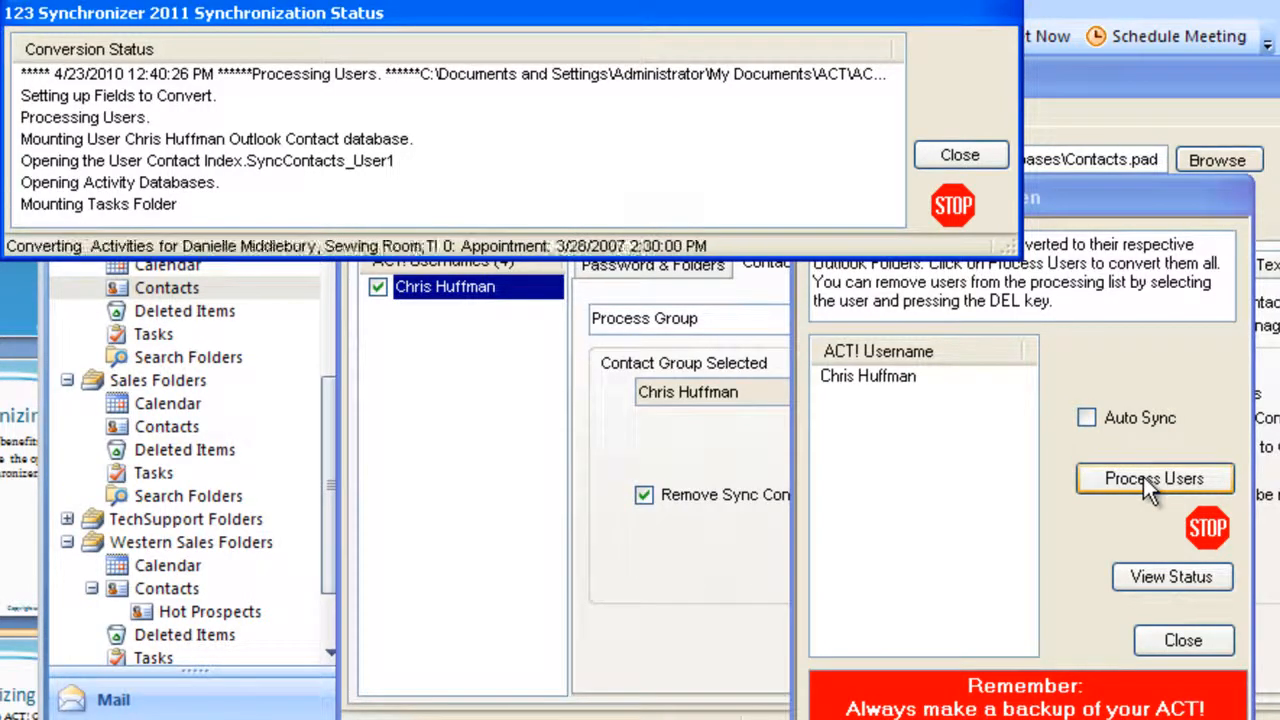
left_click(959, 154)
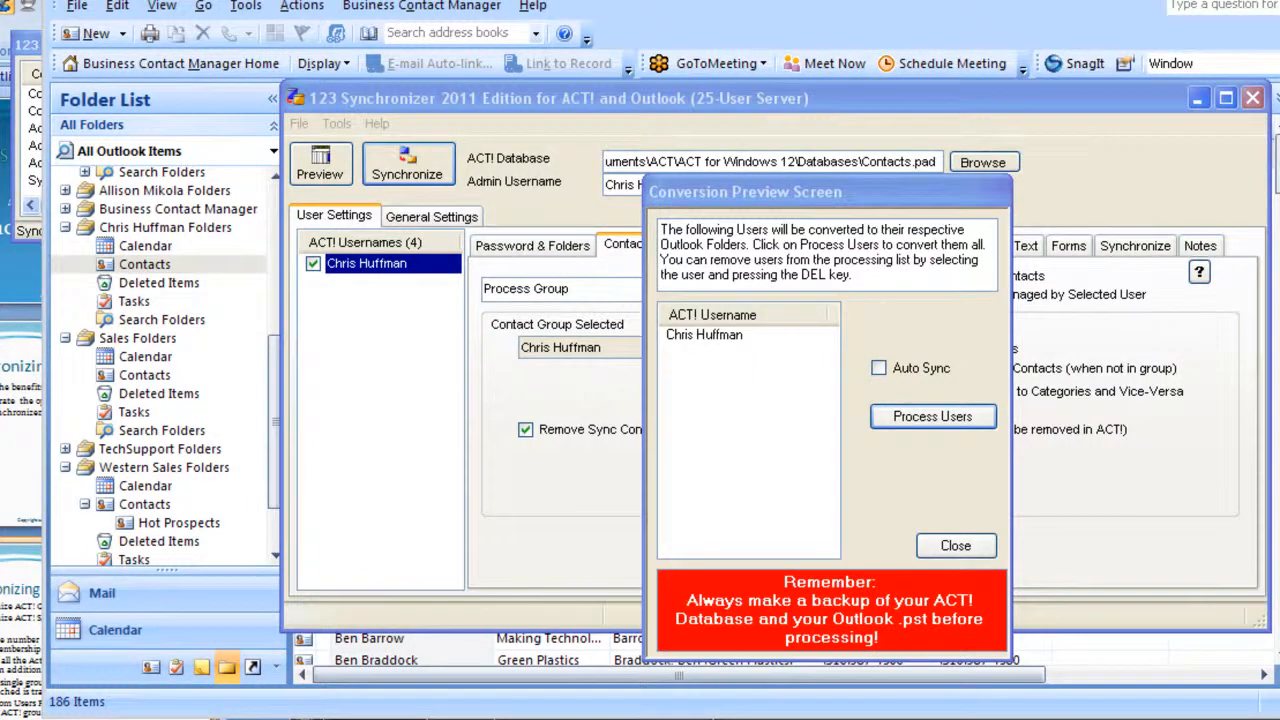
mouse_move(1205, 710)
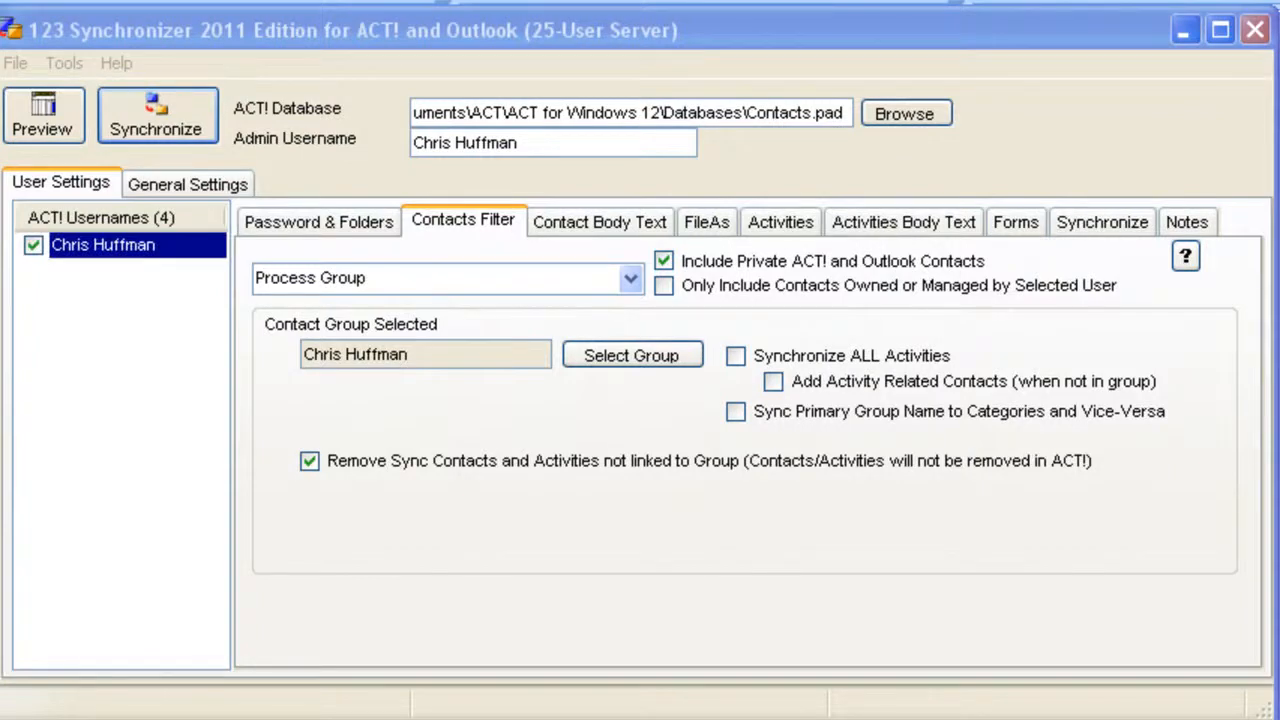
mouse_move(631, 355)
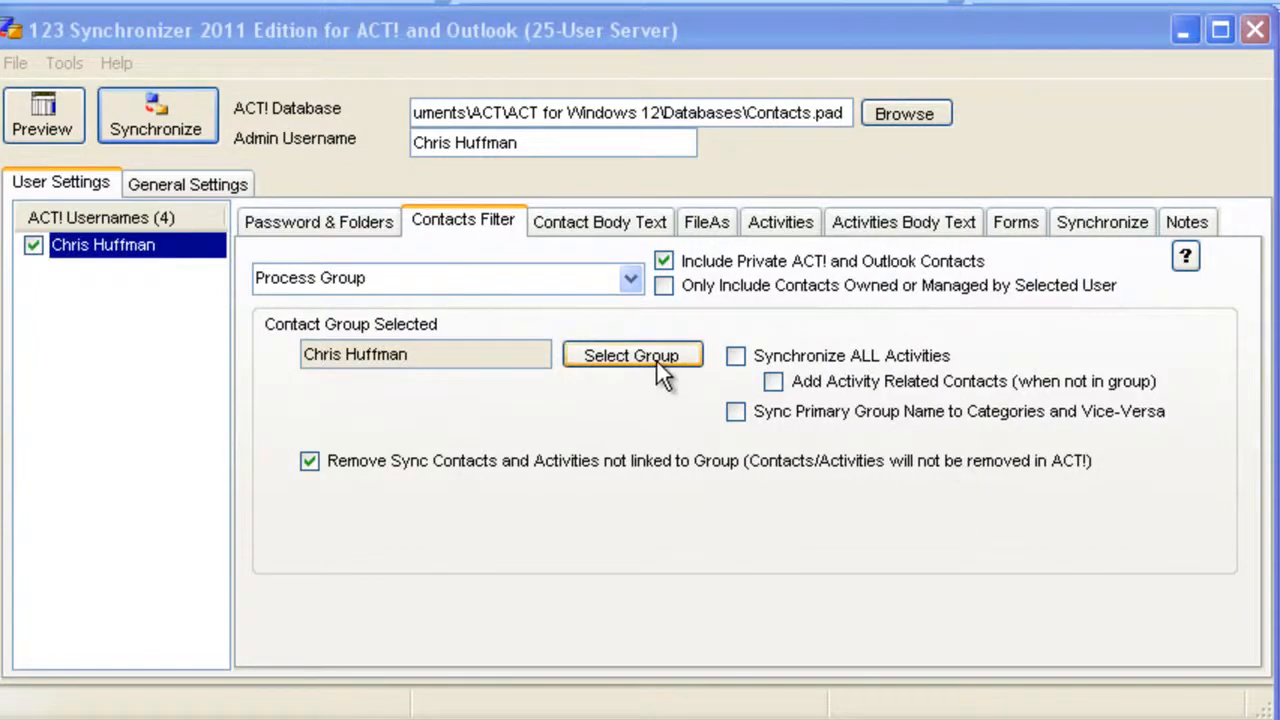
Reselect the Friends group as filter and resync, syncing 9 contacts and 3 meetings.
left_click(631, 355)
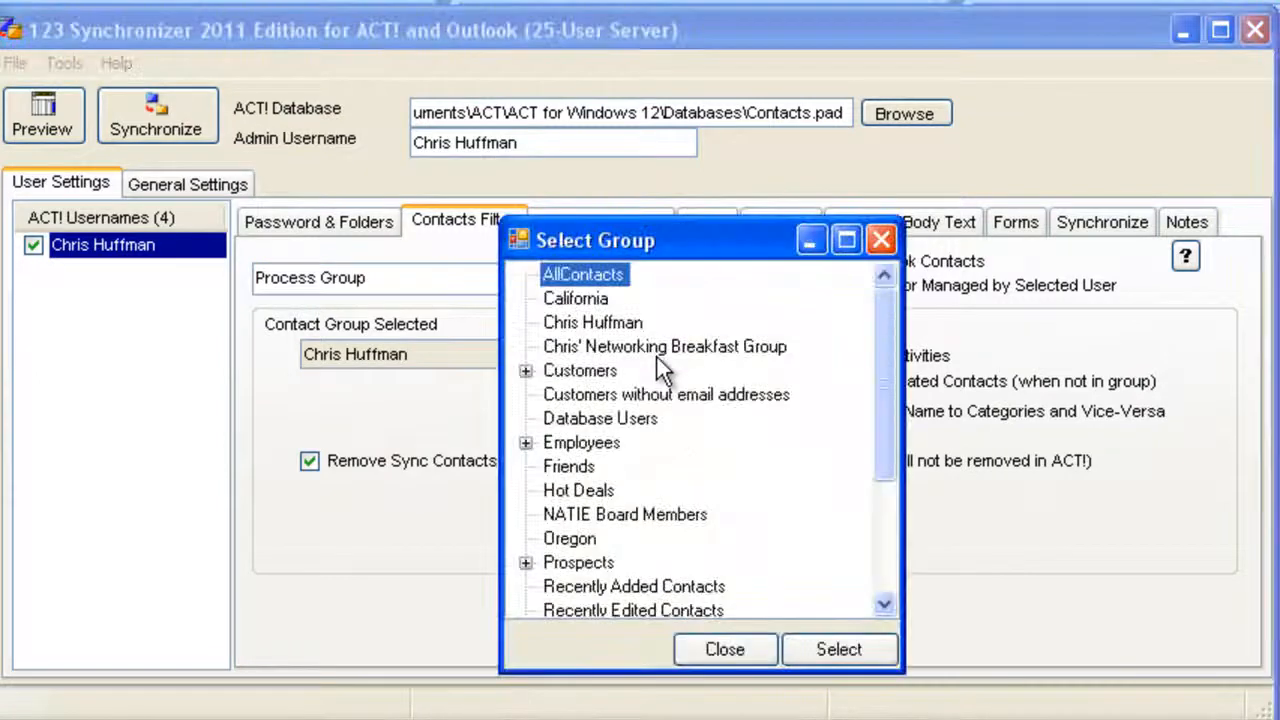
left_click(568, 466)
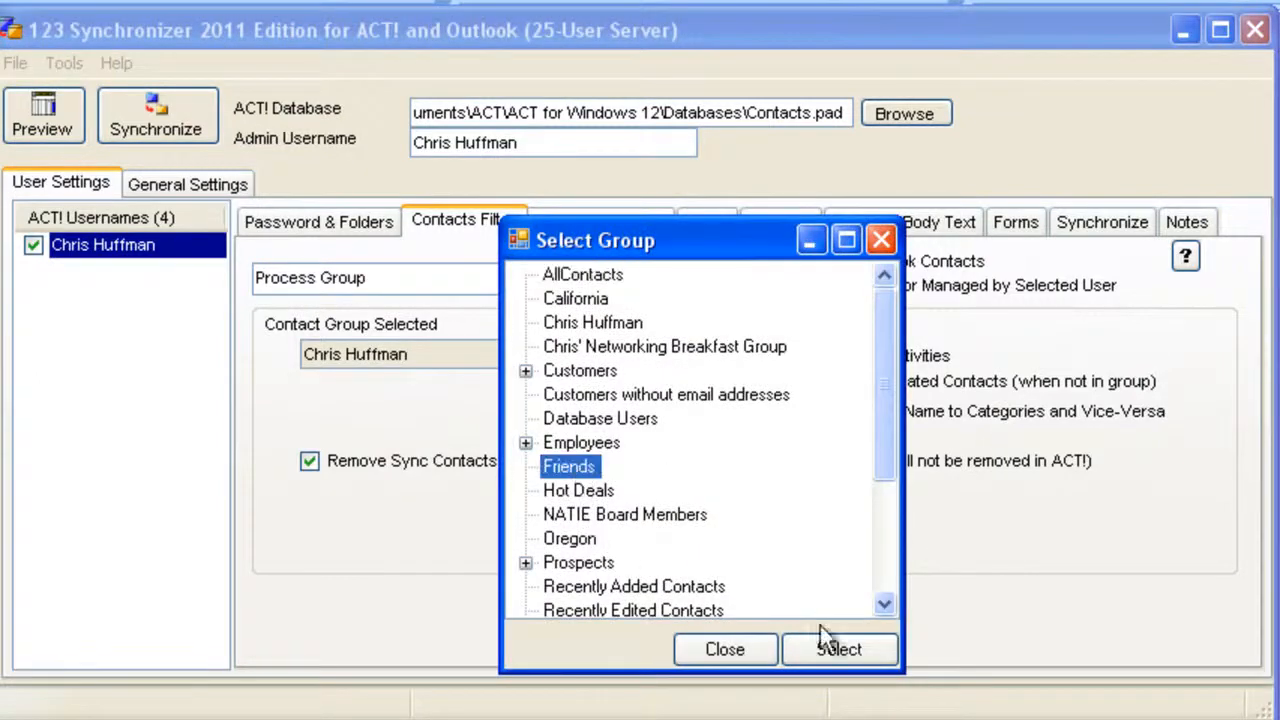
left_click(839, 649)
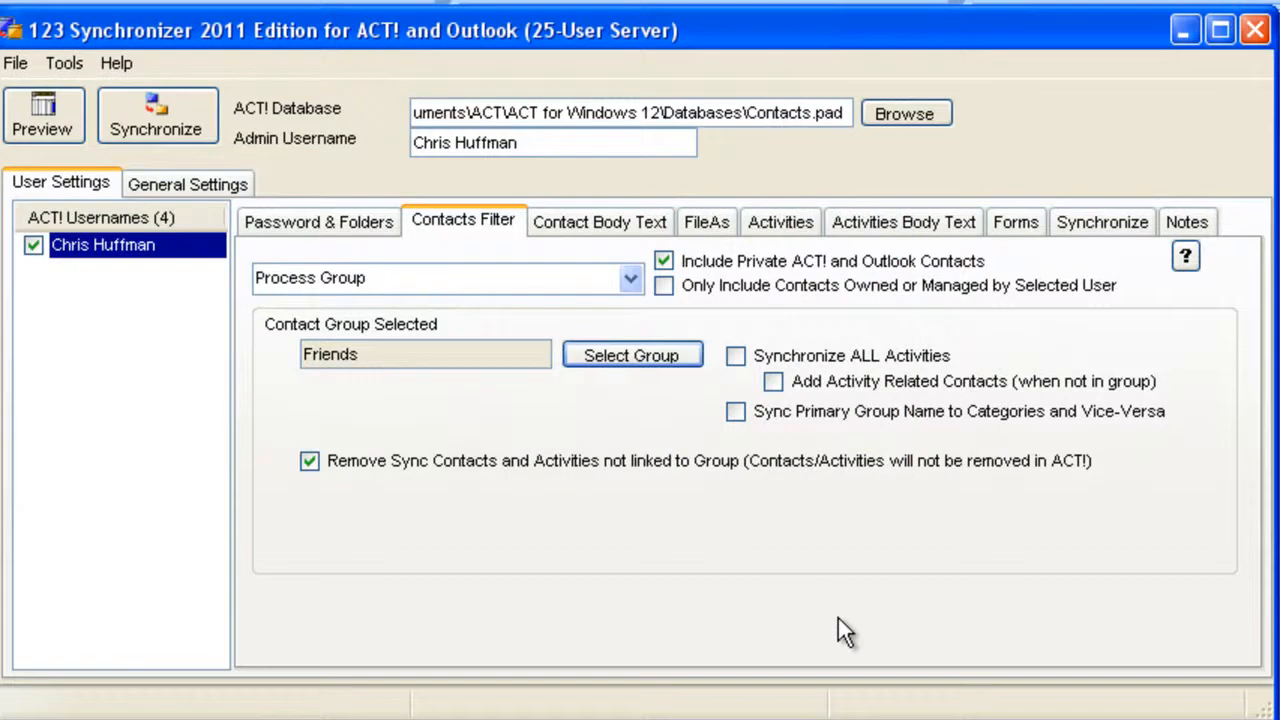
mouse_move(608, 498)
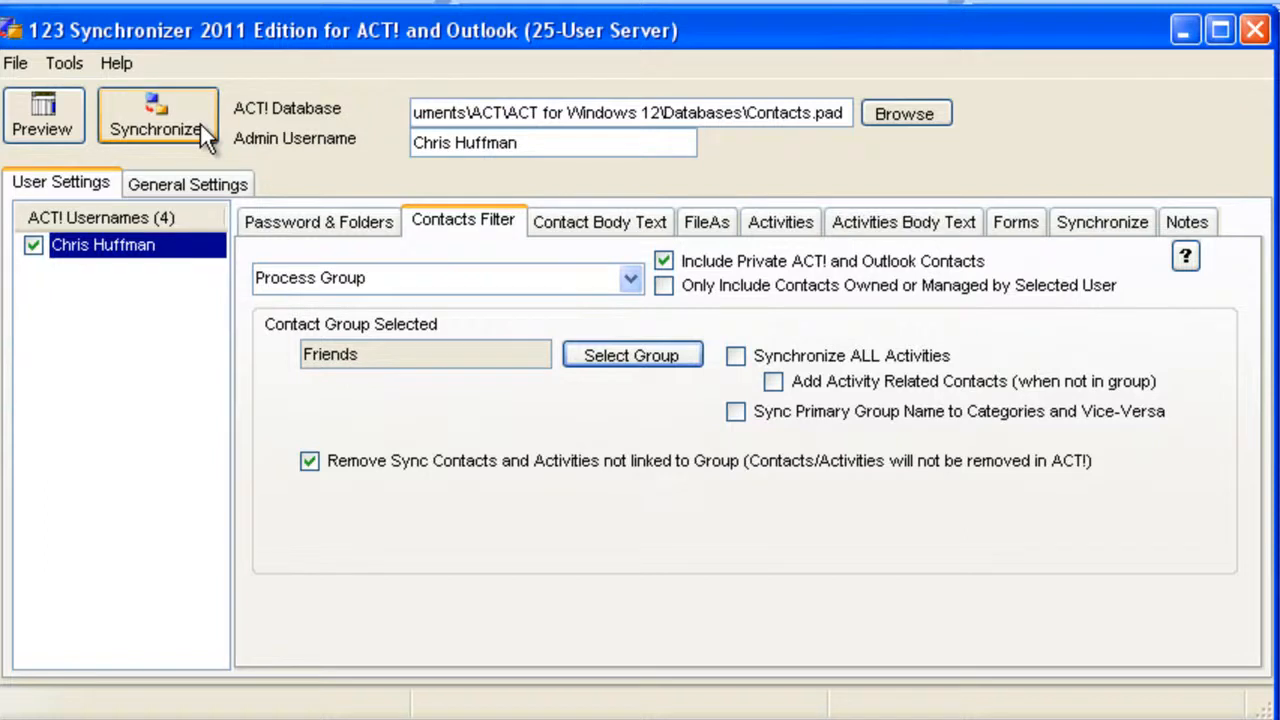
left_click(156, 115)
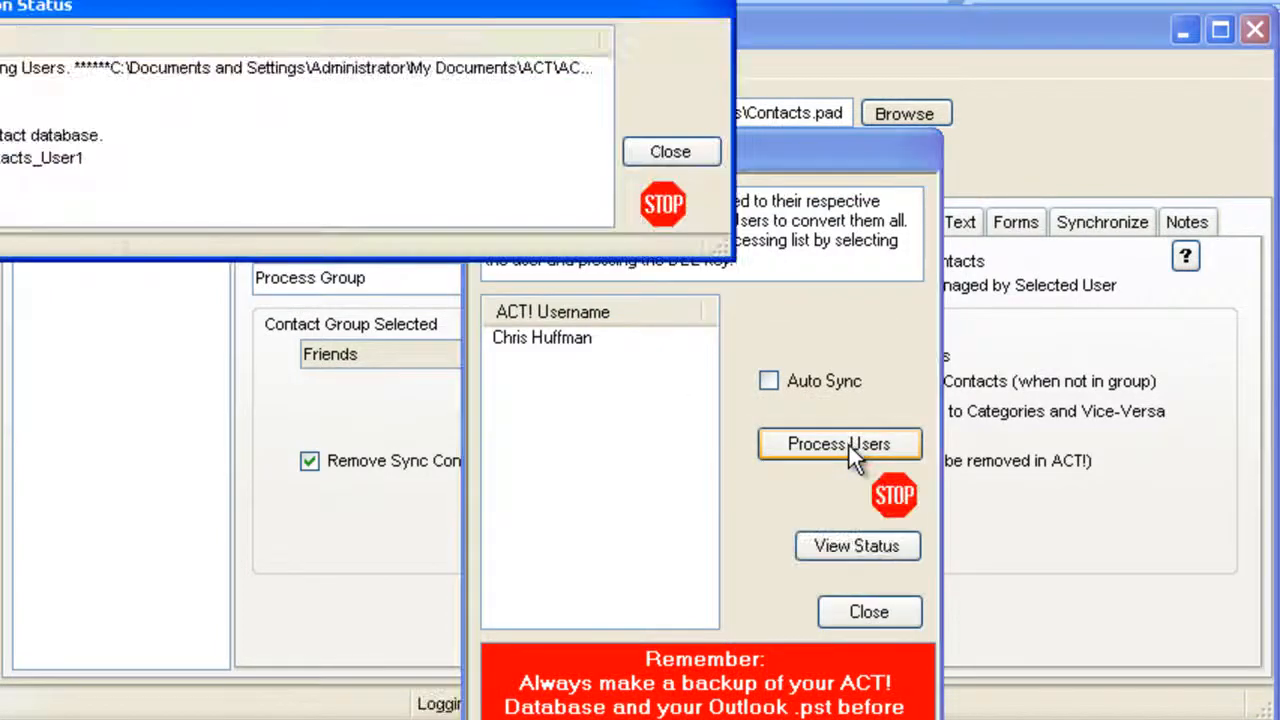
left_click(839, 444)
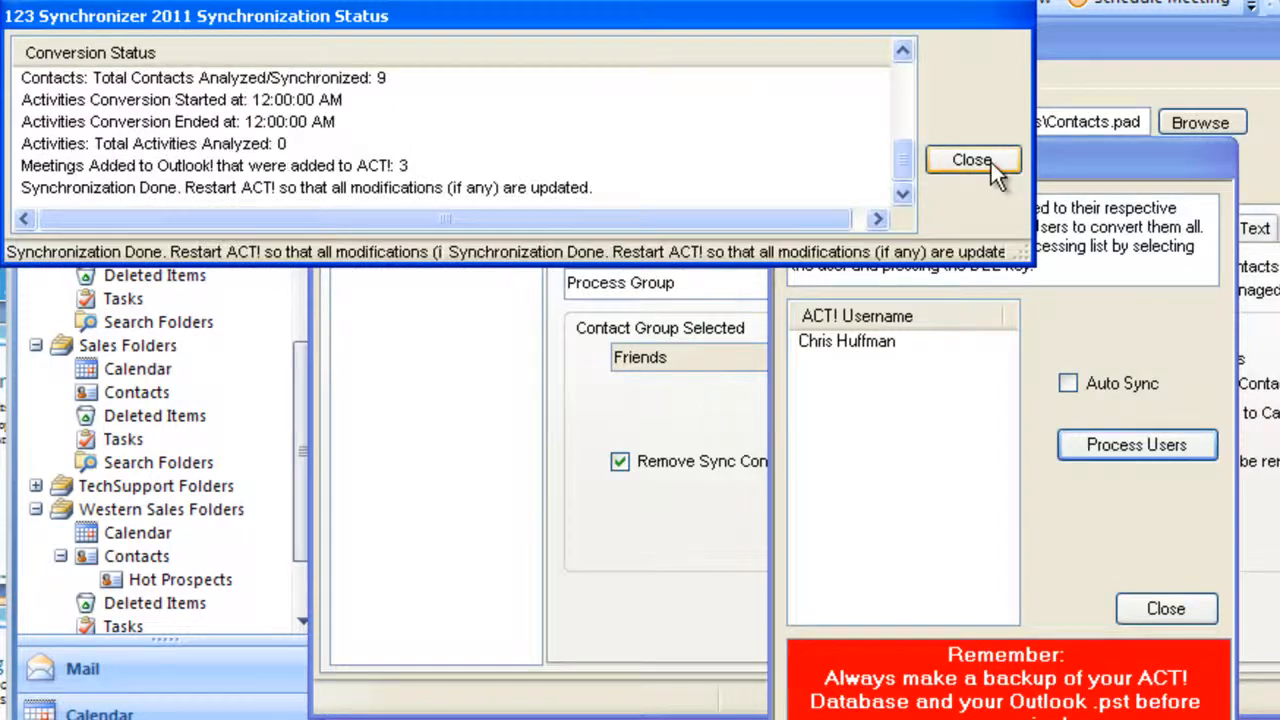
left_click(971, 160)
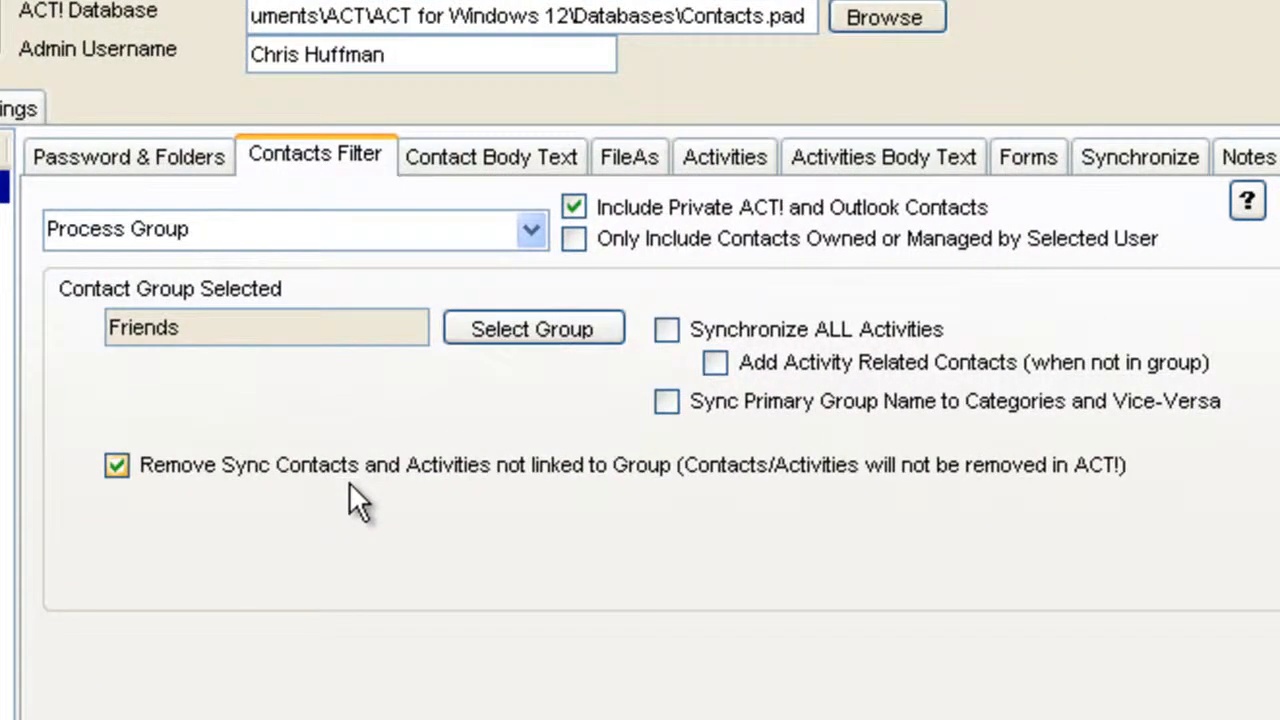
mouse_move(258, 505)
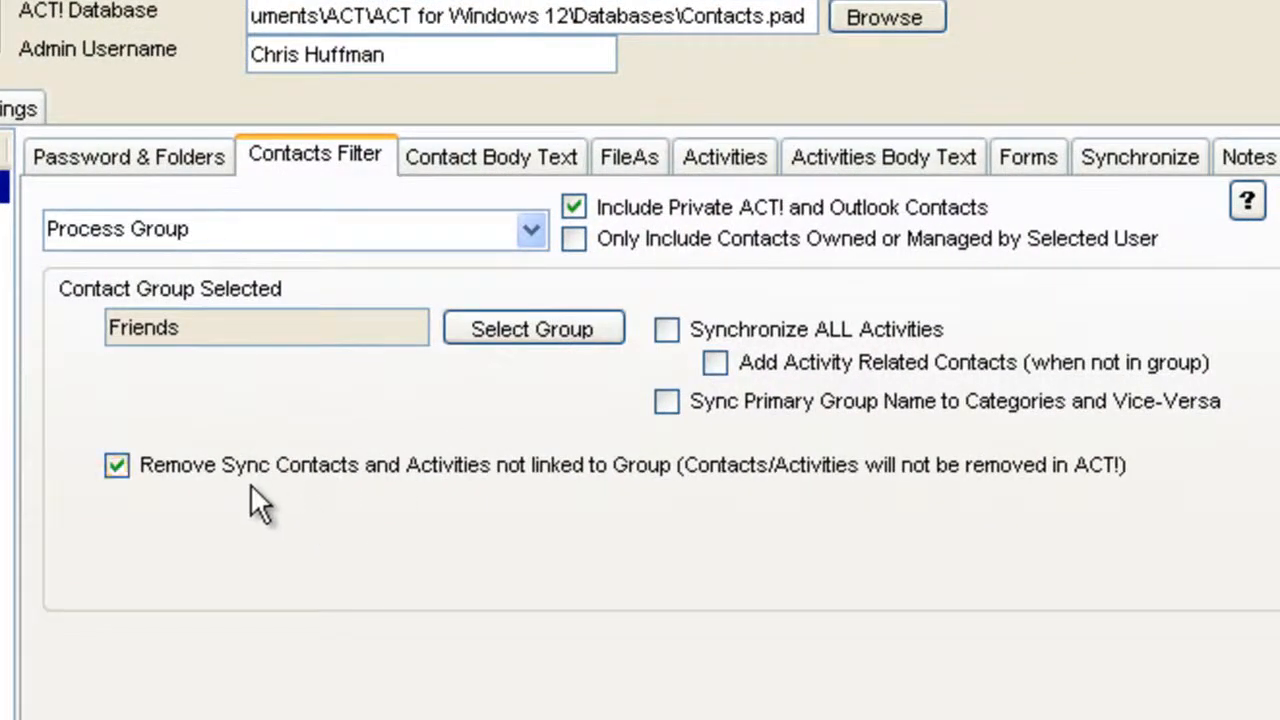
mouse_move(330, 530)
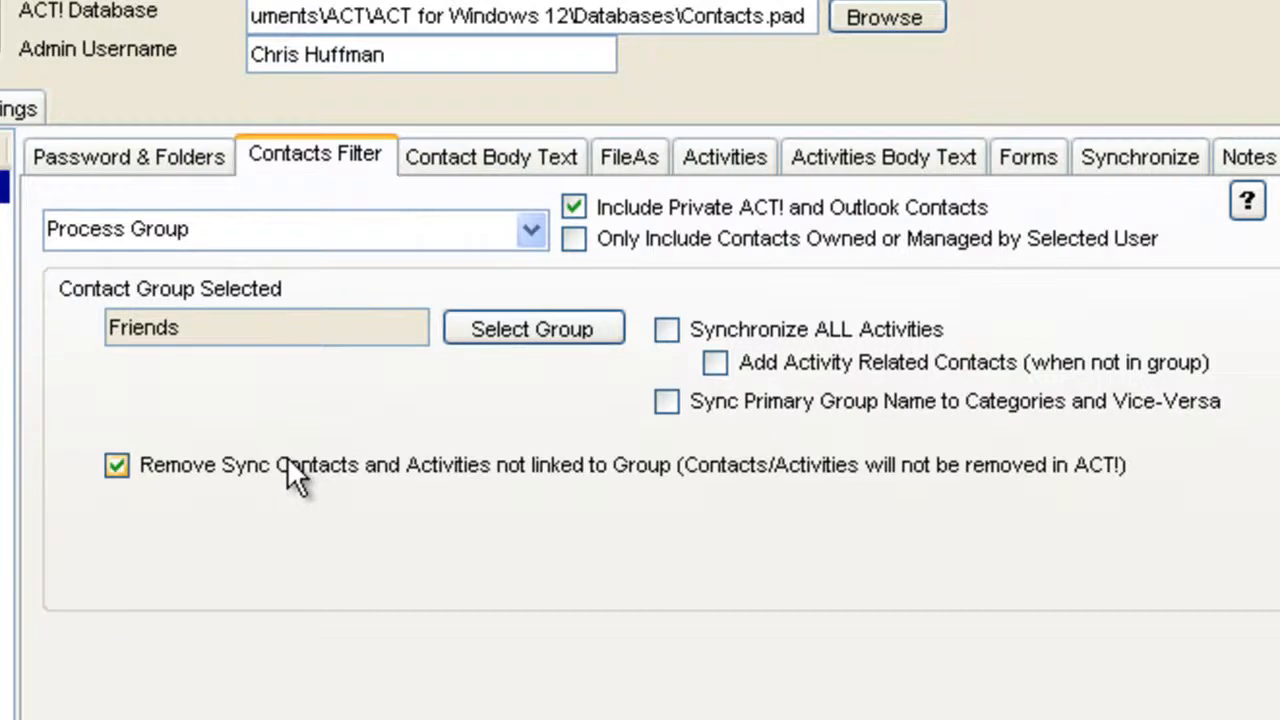
left_click(116, 465)
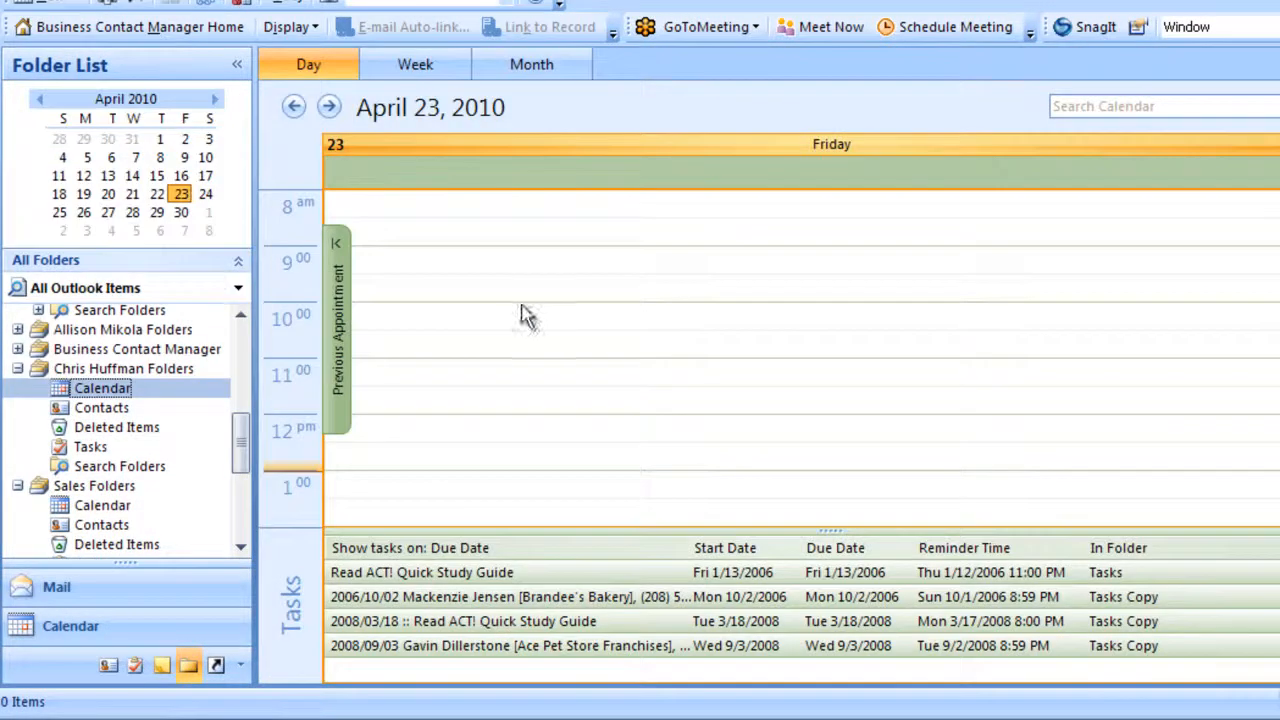
mouse_move(683, 267)
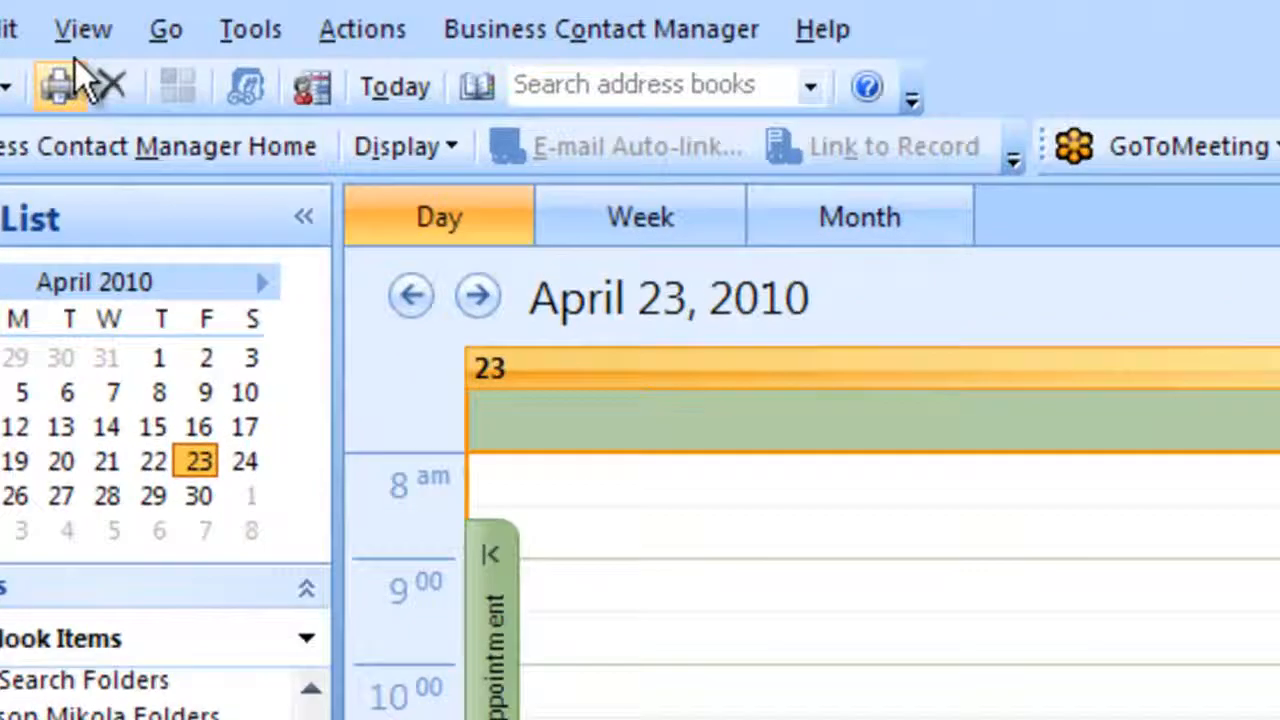
Show the Outlook calendar as a 12-item list and check the nine-contact folder.
left_click(82, 30)
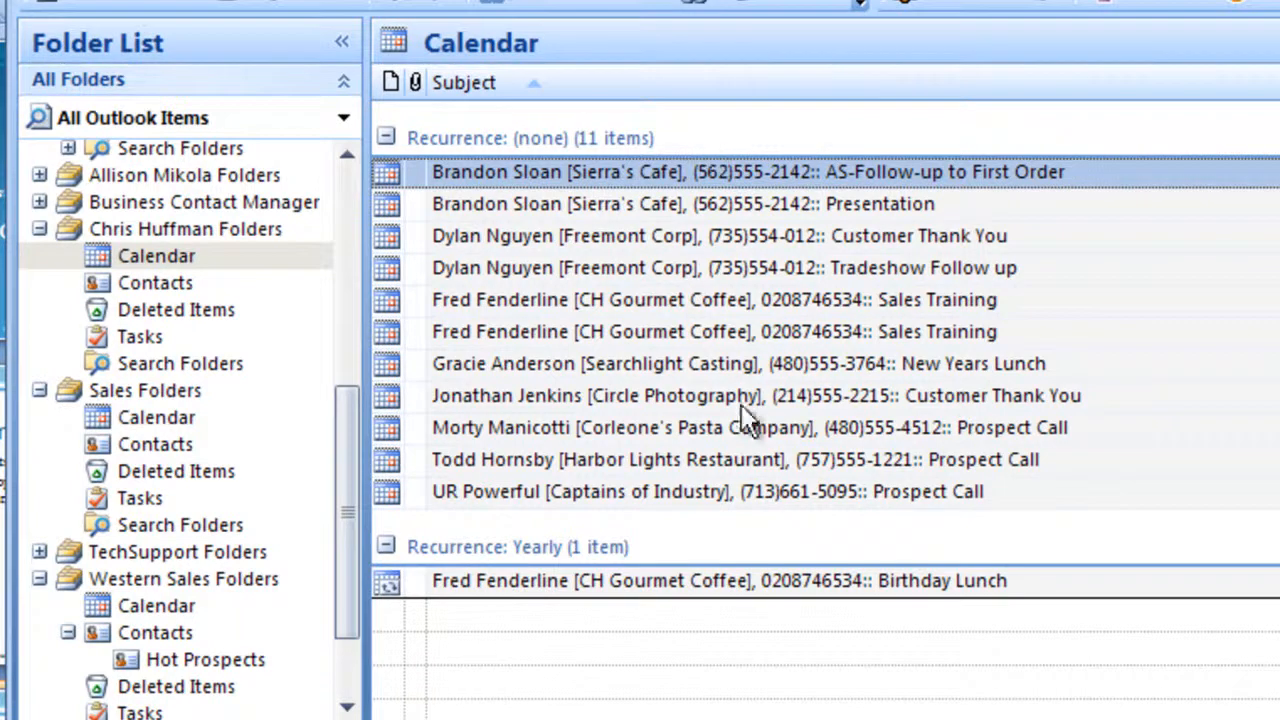
mouse_move(160, 300)
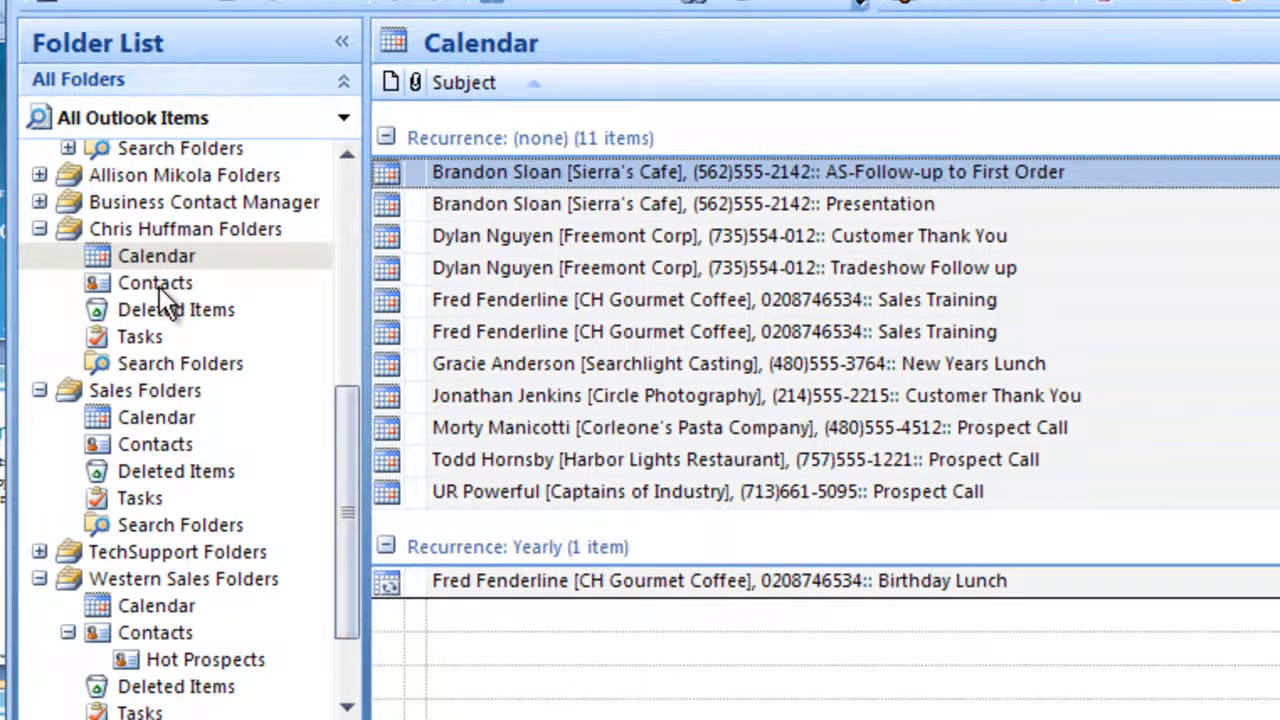
left_click(155, 282)
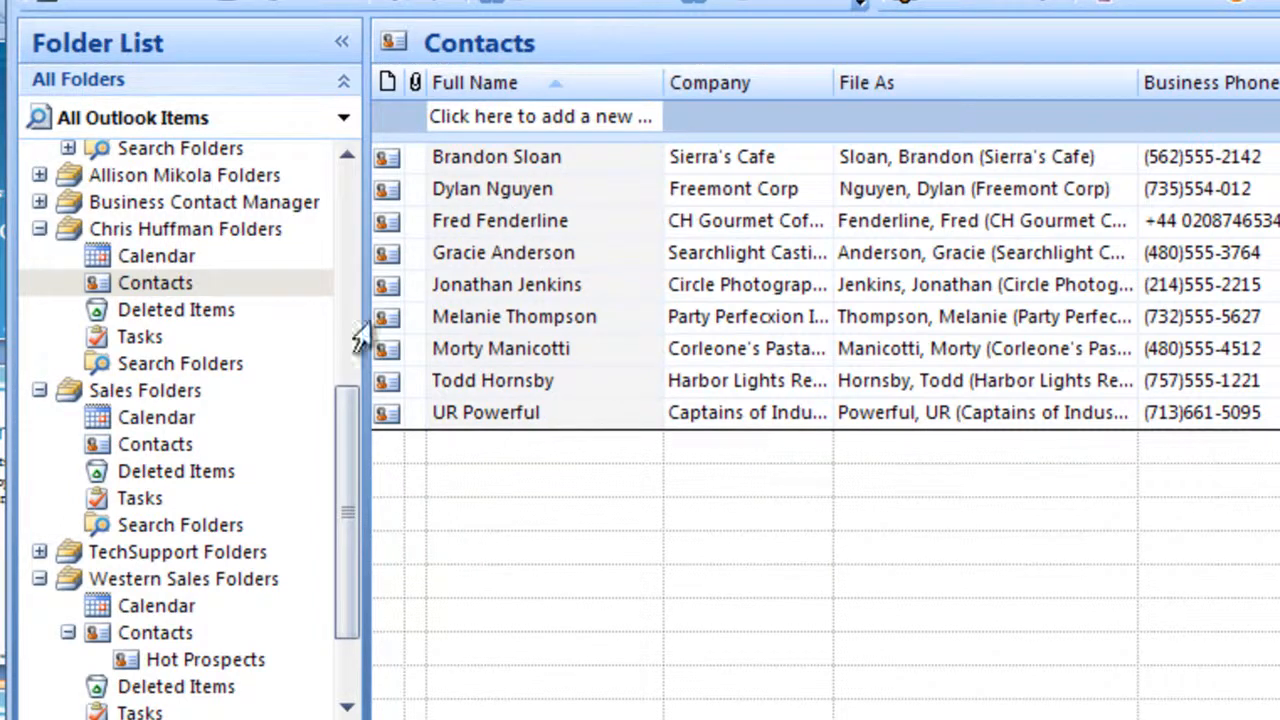
left_click(156, 256)
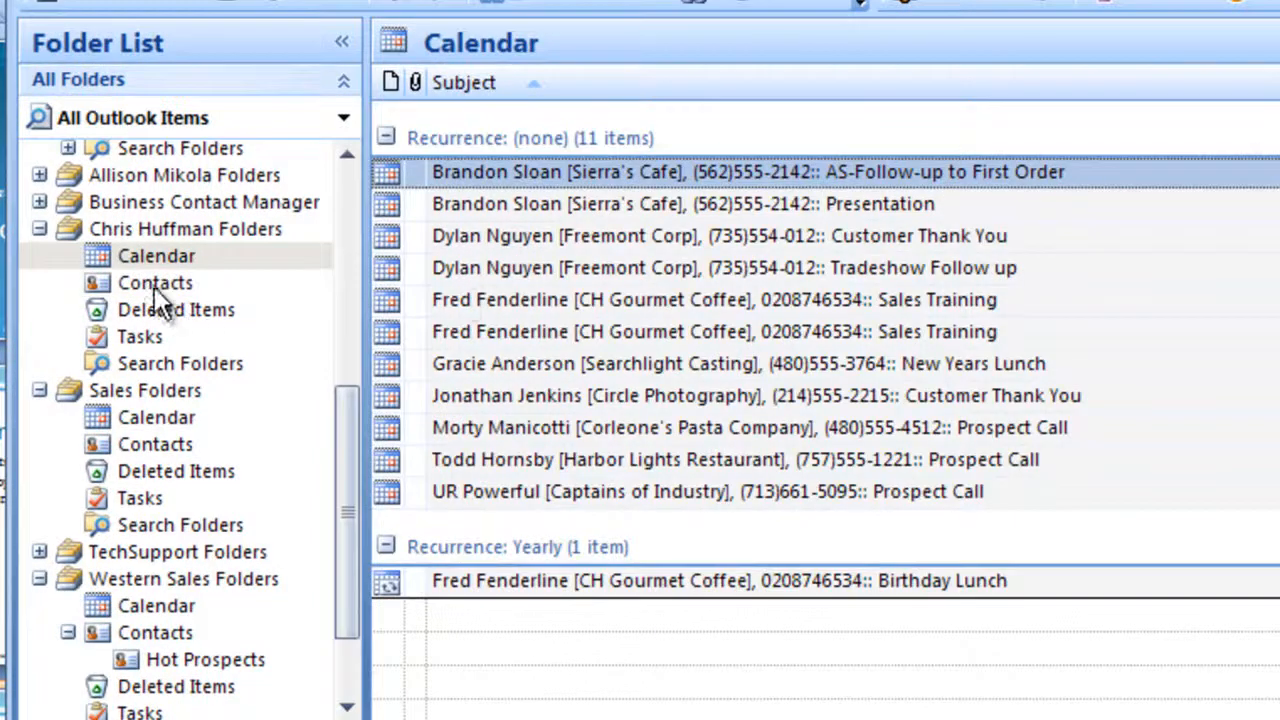
left_click(155, 283)
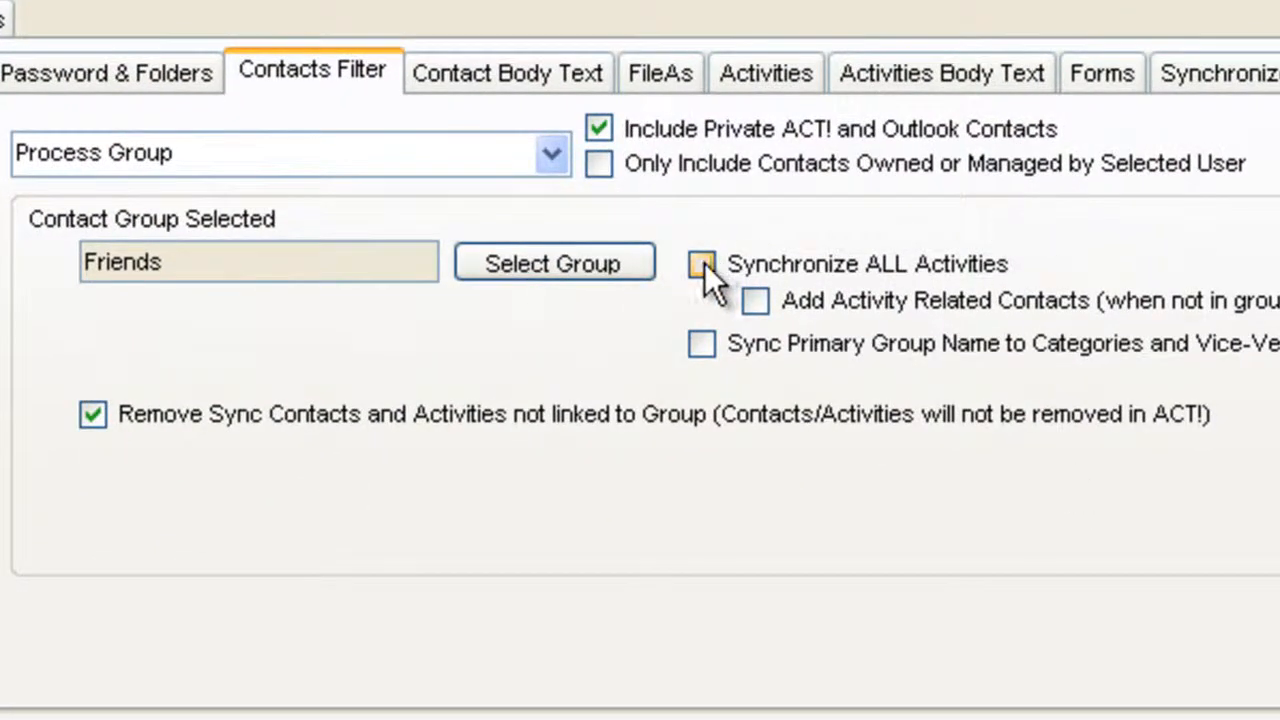
Enable Synchronize ALL Activities and resync, adding 243 meetings and 43 tasks.
left_click(701, 263)
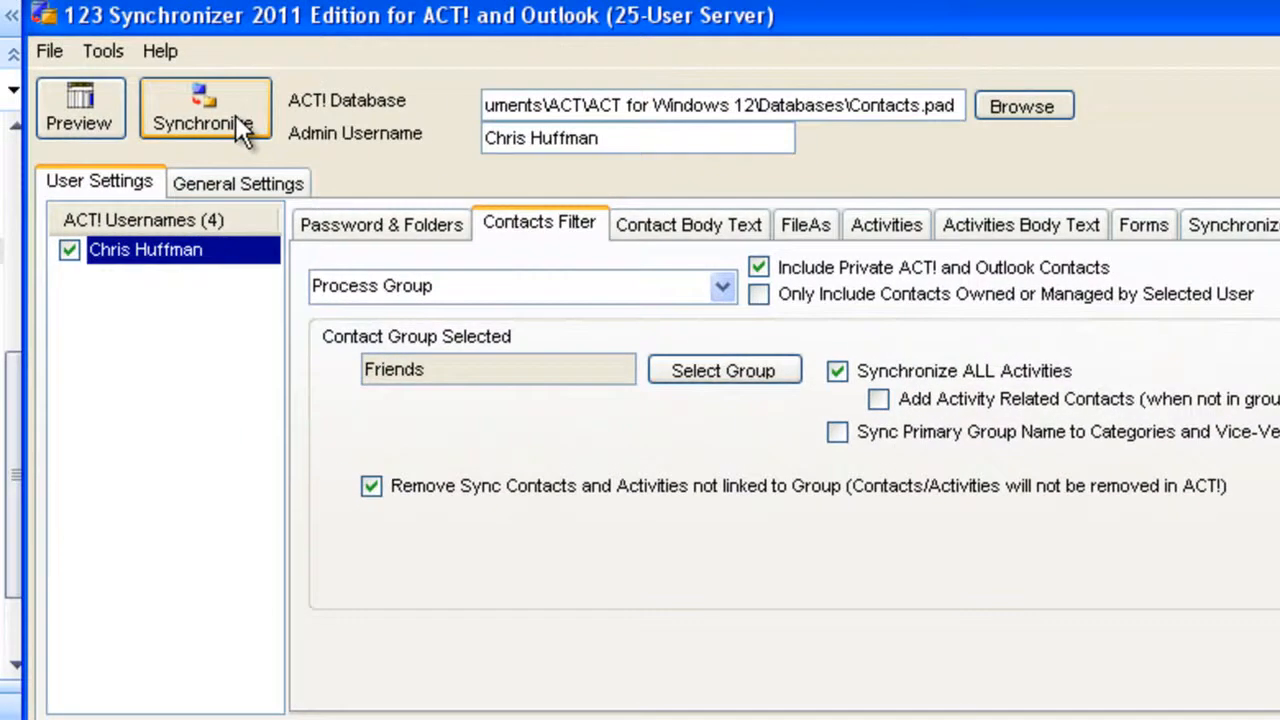
left_click(204, 107)
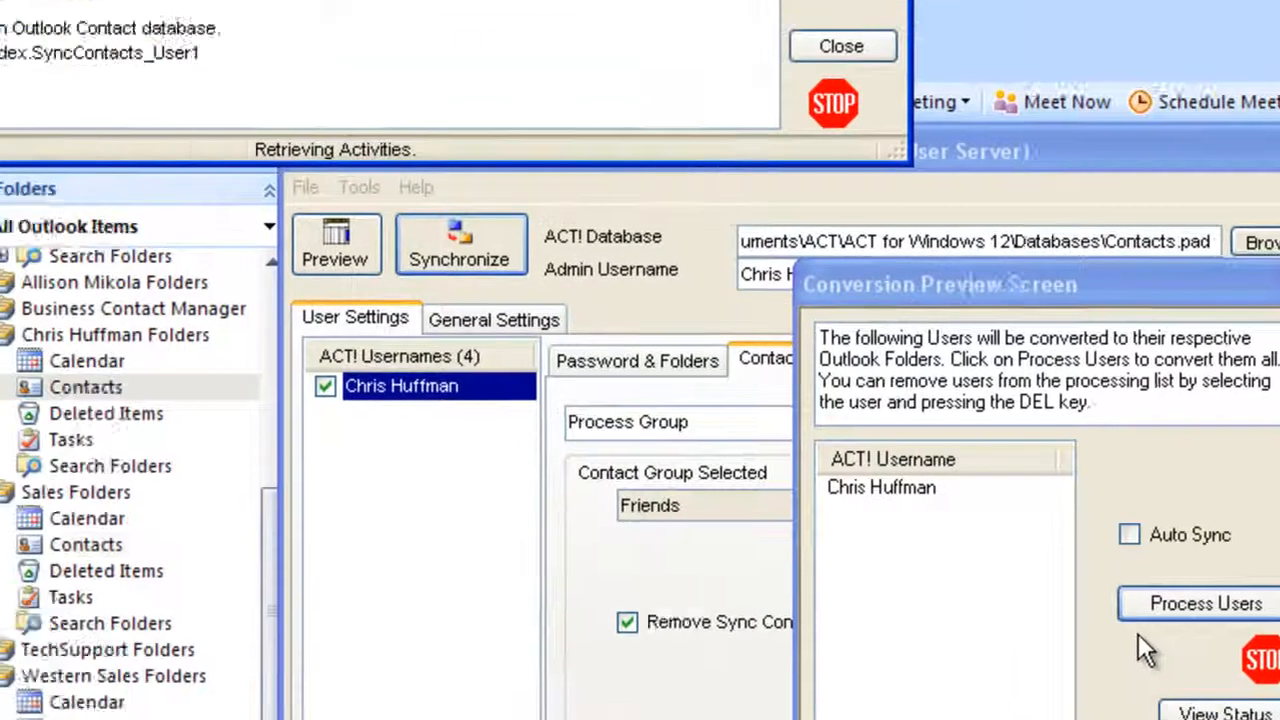
left_click(1204, 603)
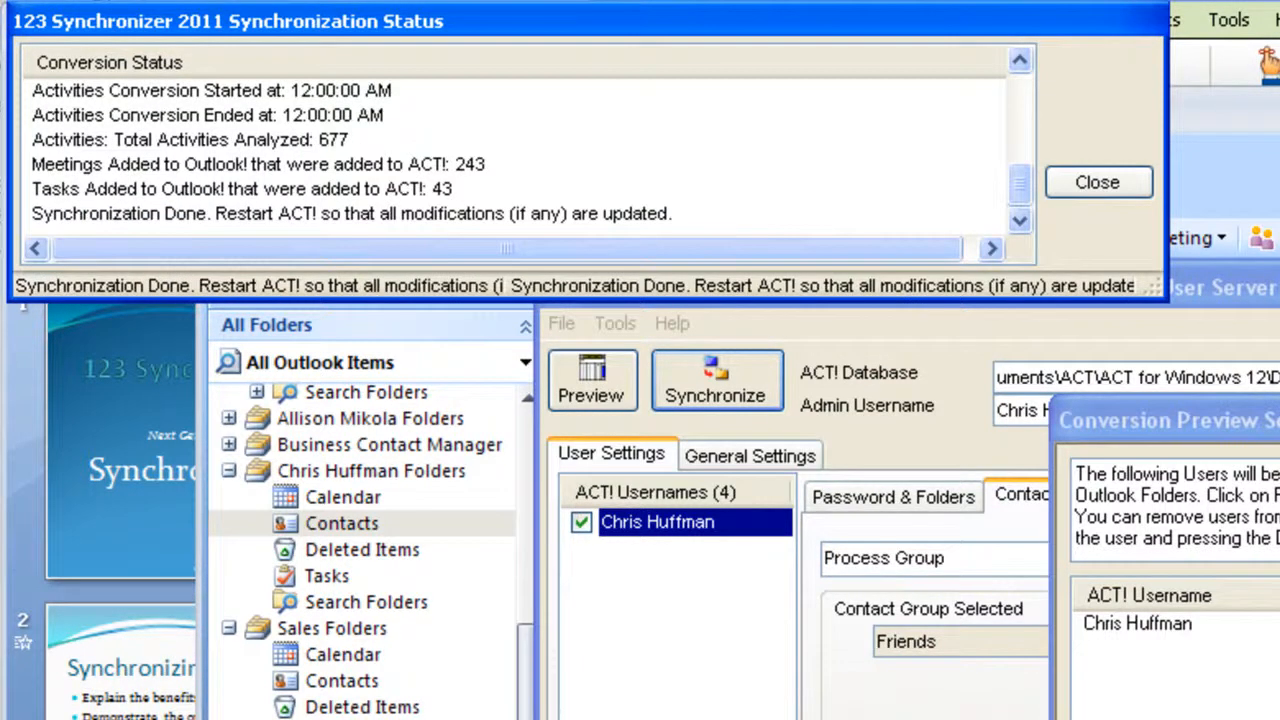
left_click(1097, 182)
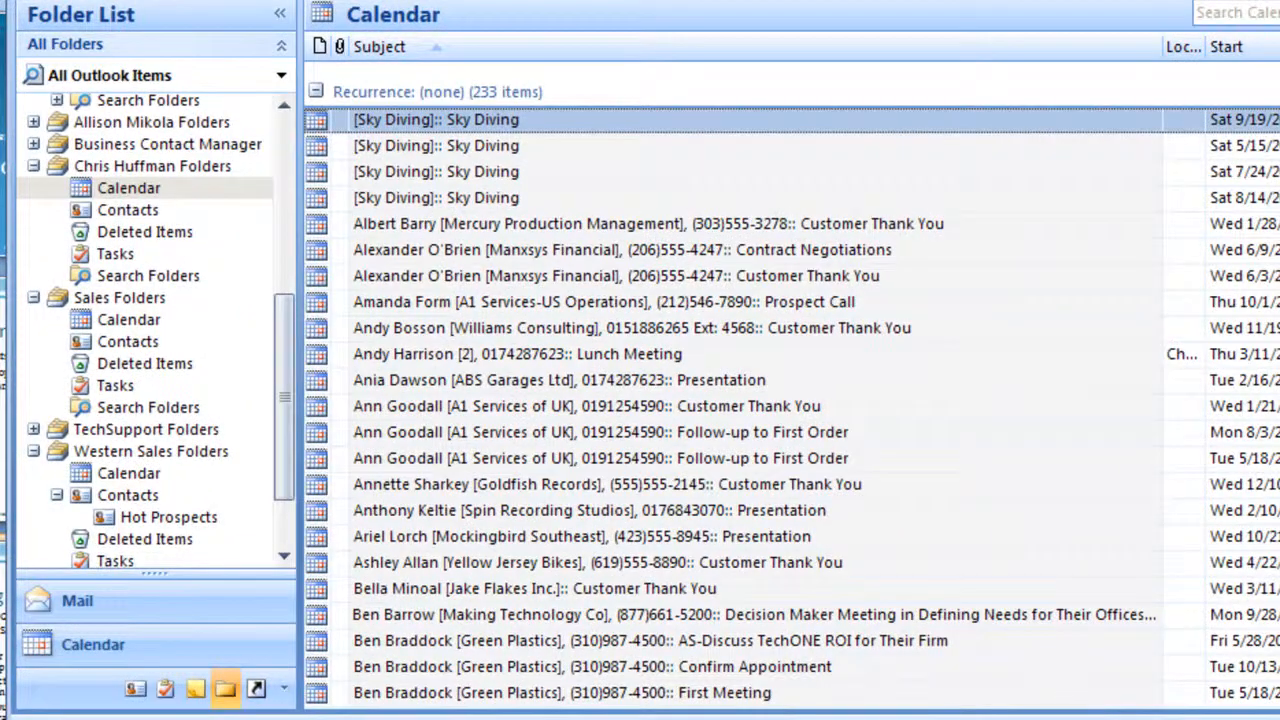
Scroll the synced Outlook calendar, then check Contacts still lists only nine contacts.
scroll("down", 3)
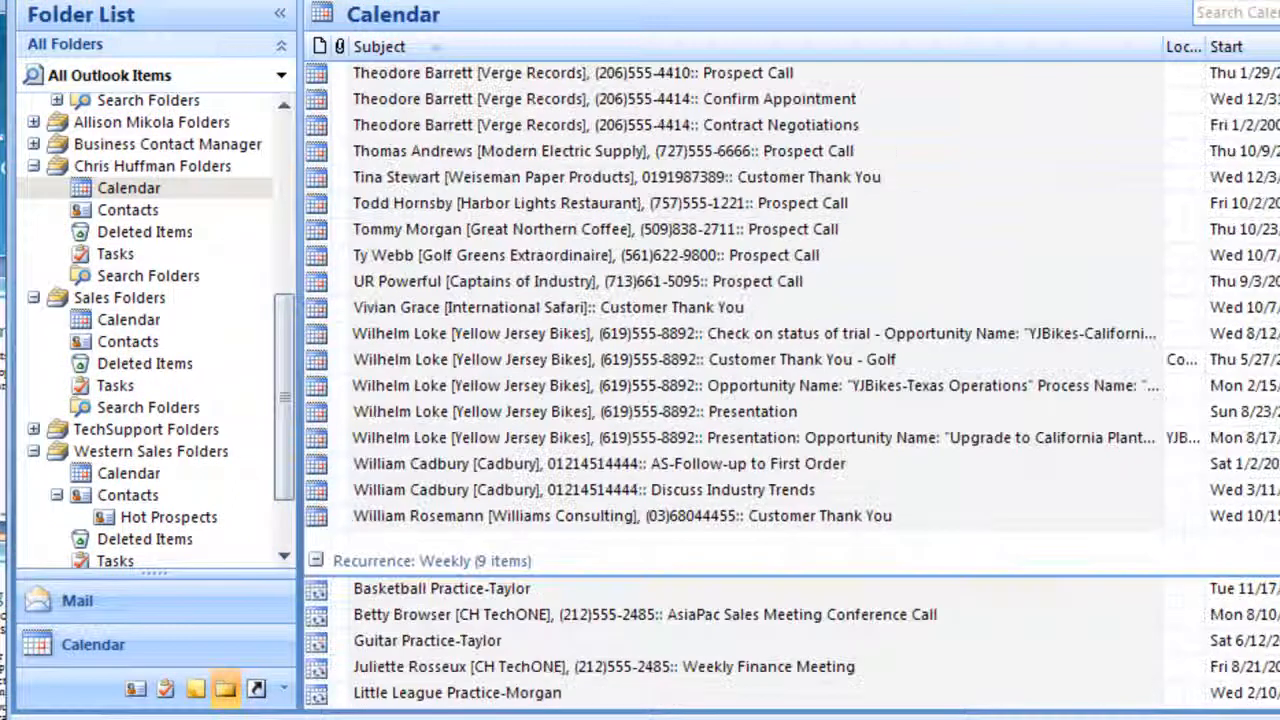
scroll("down", 3)
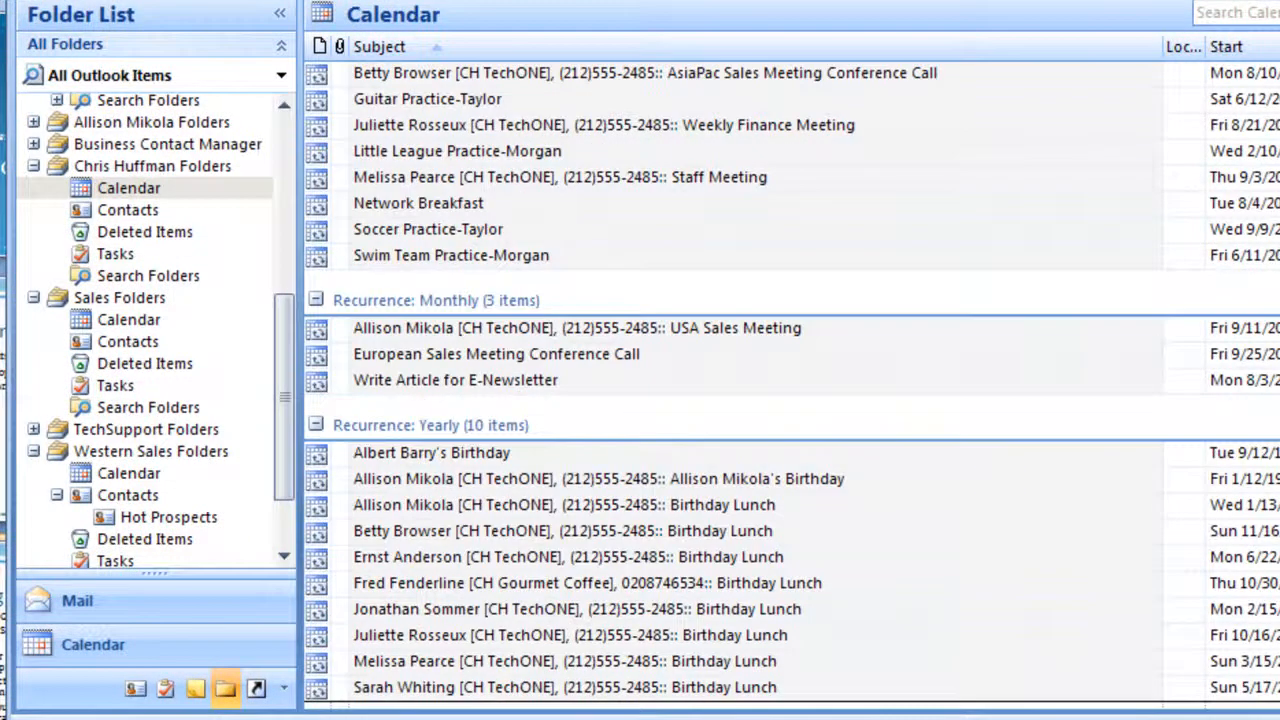
left_click(128, 209)
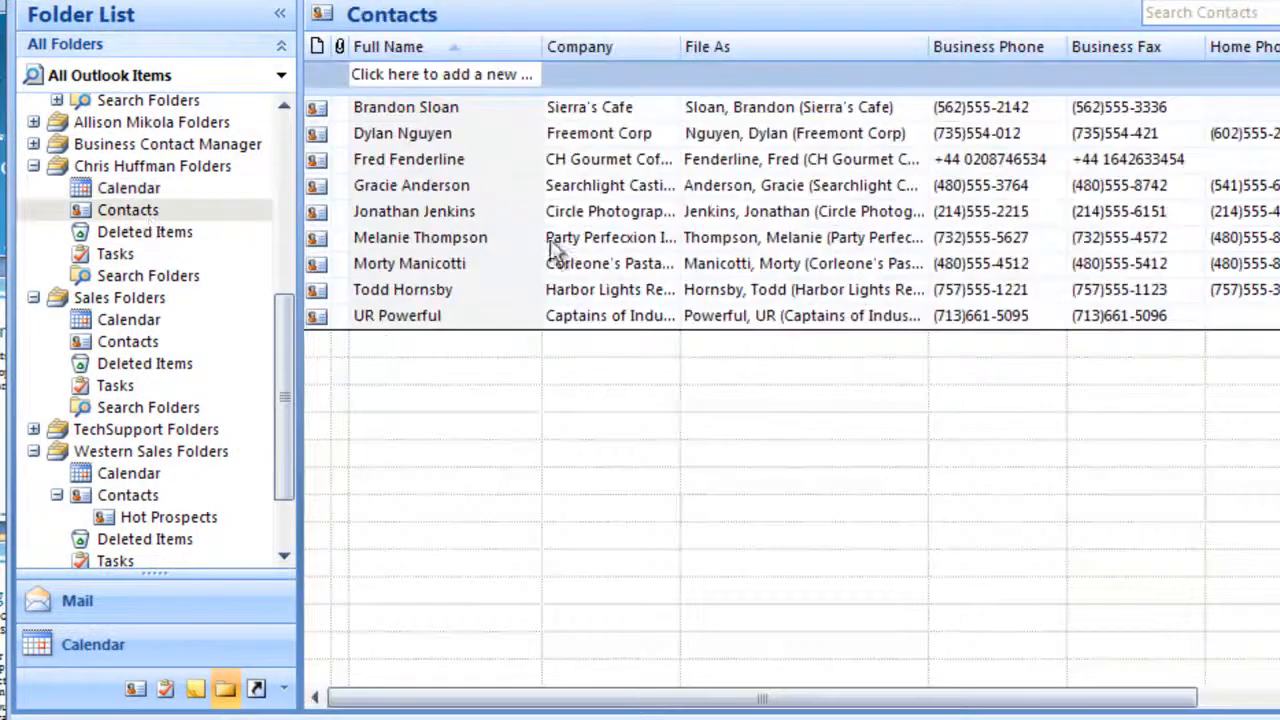
mouse_move(520, 289)
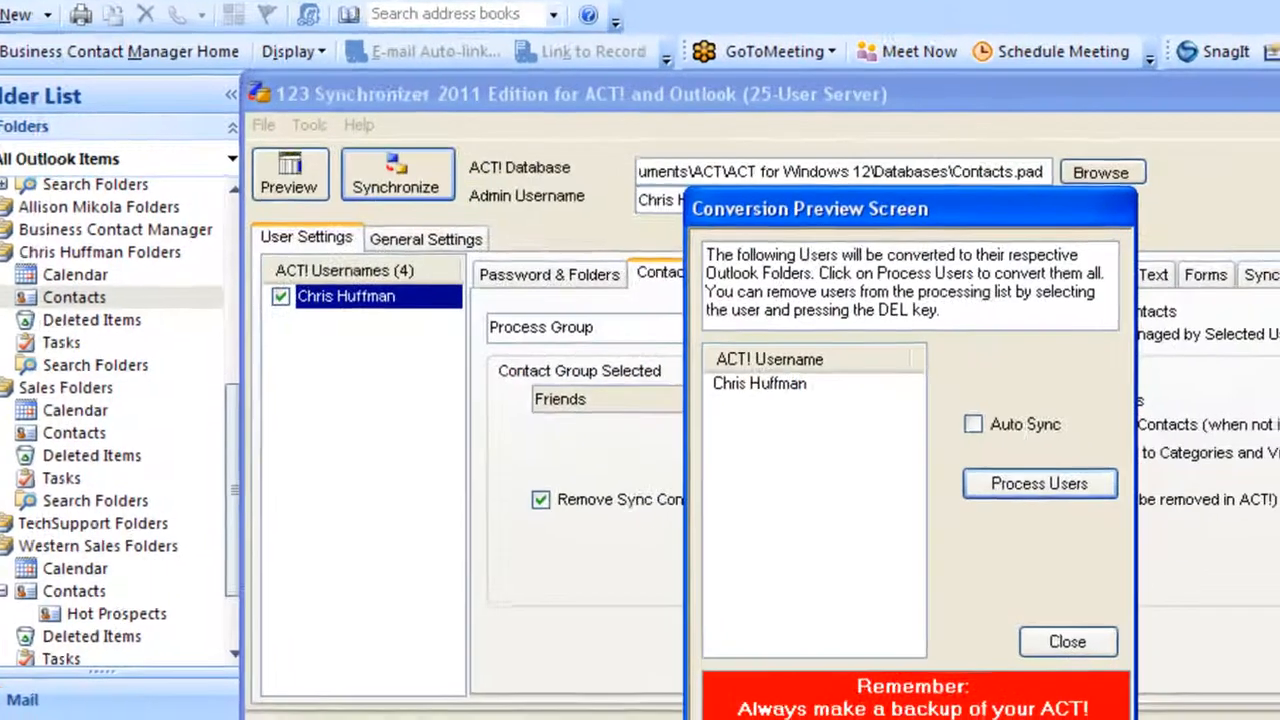
Dismiss the preview, enable Add Activity Related Contacts, and resynchronize the user.
left_click(1066, 641)
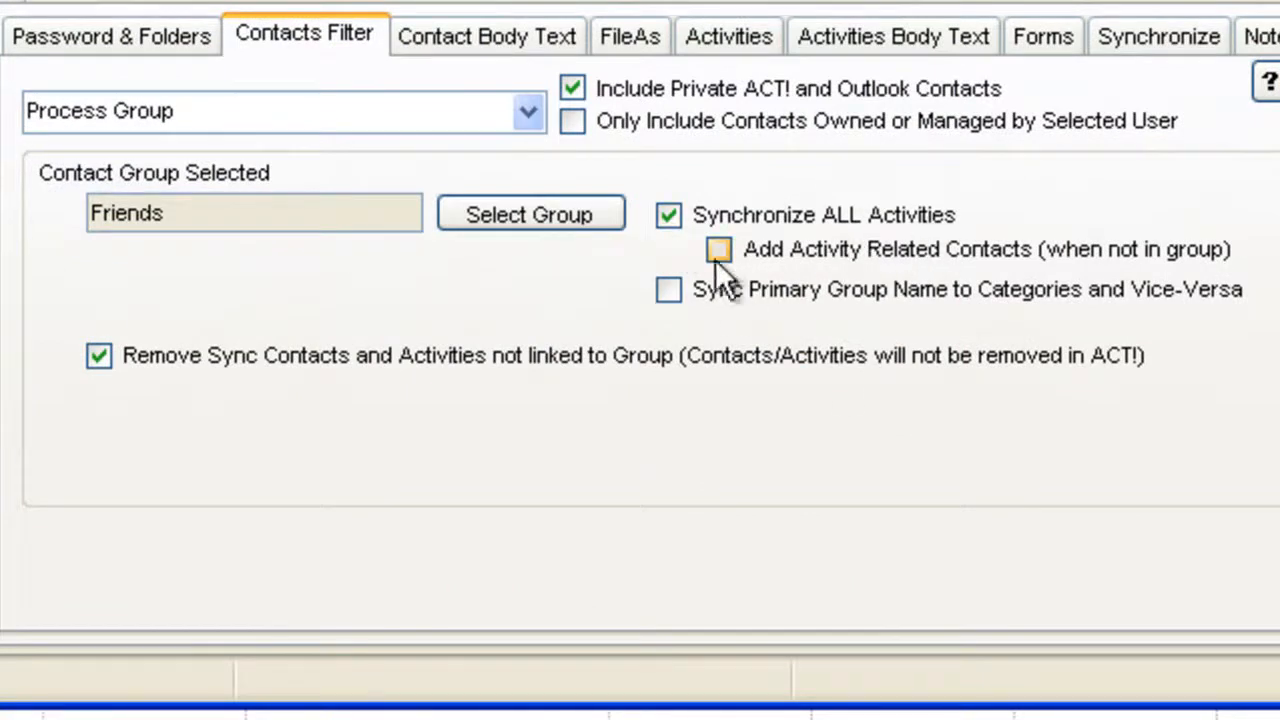
left_click(718, 249)
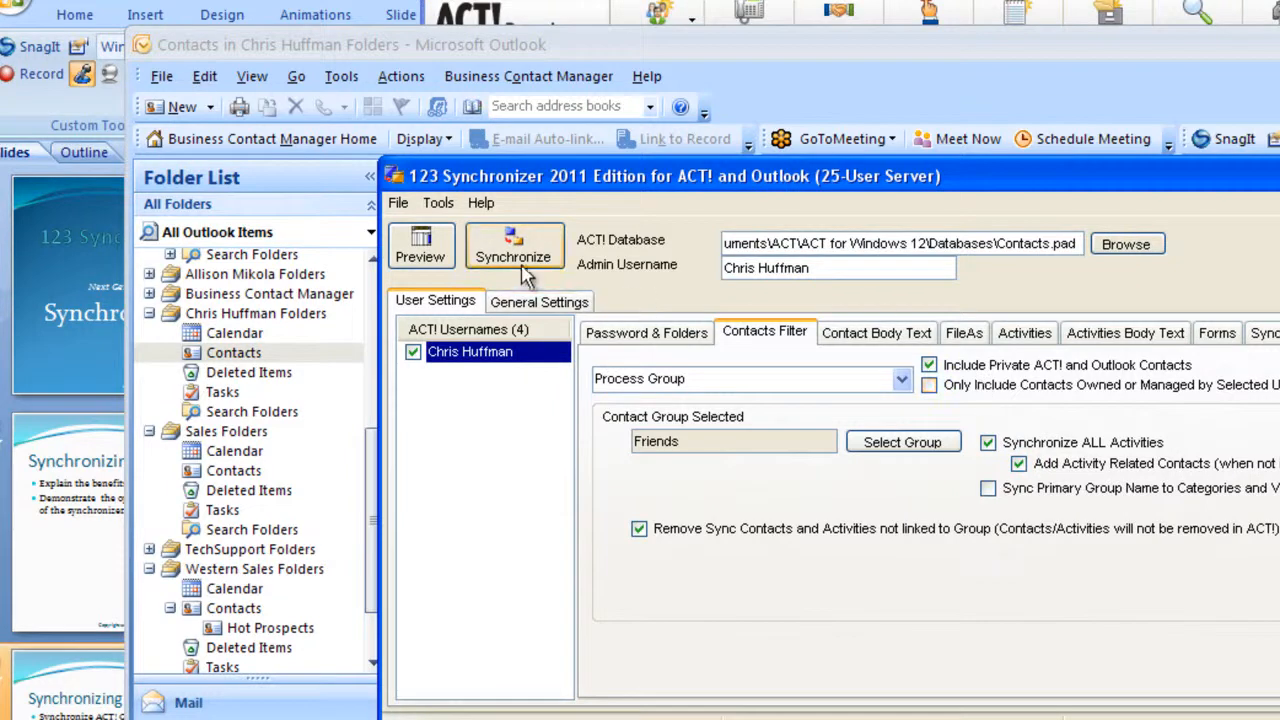
left_click(514, 245)
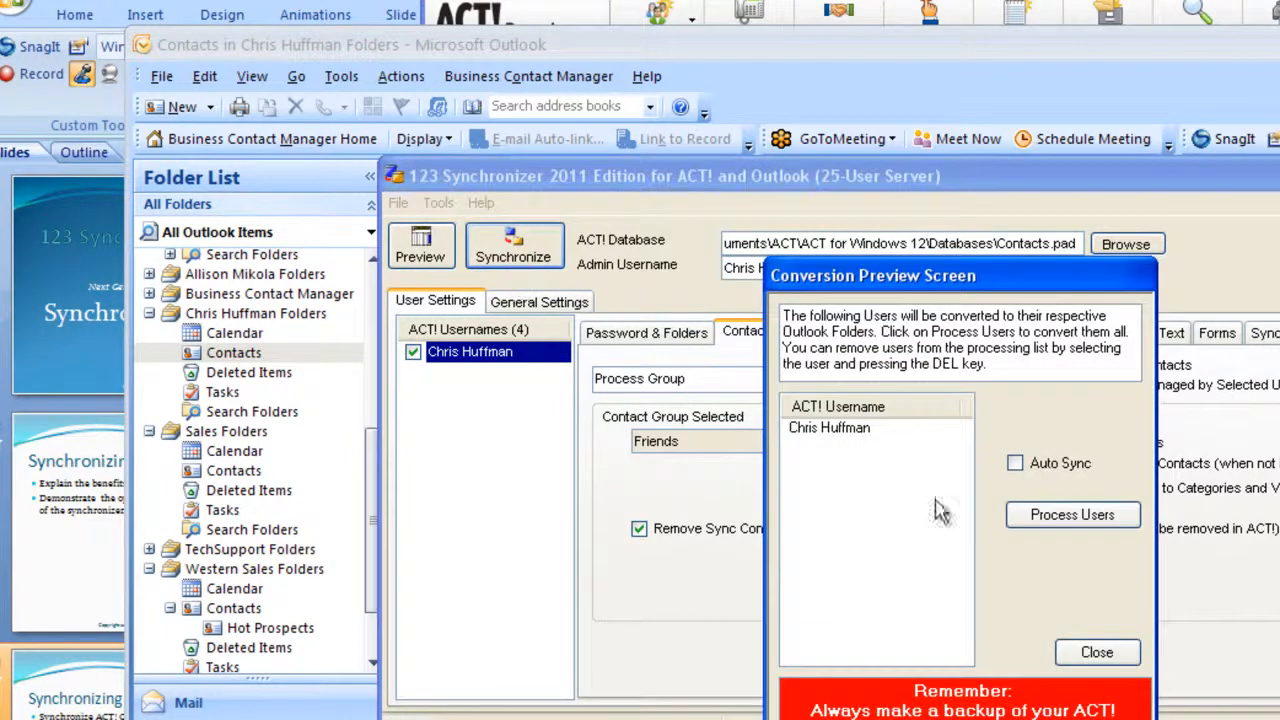
left_click(1072, 514)
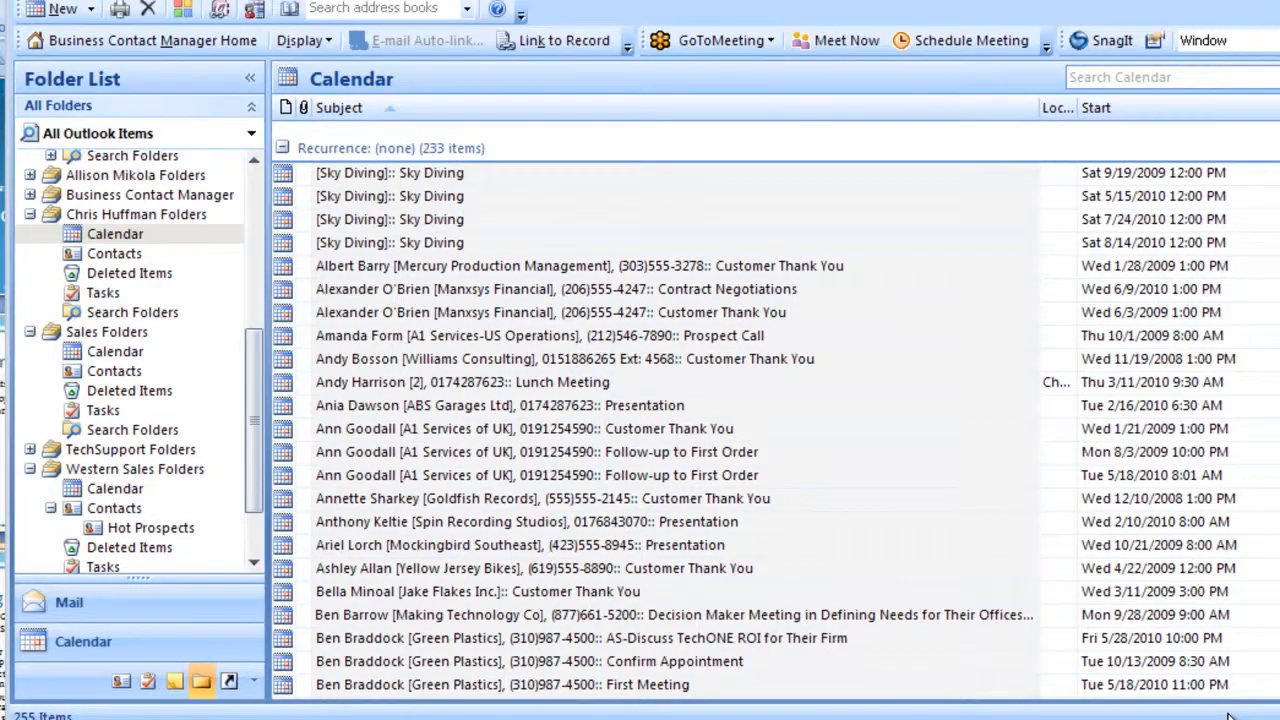
mouse_move(670, 375)
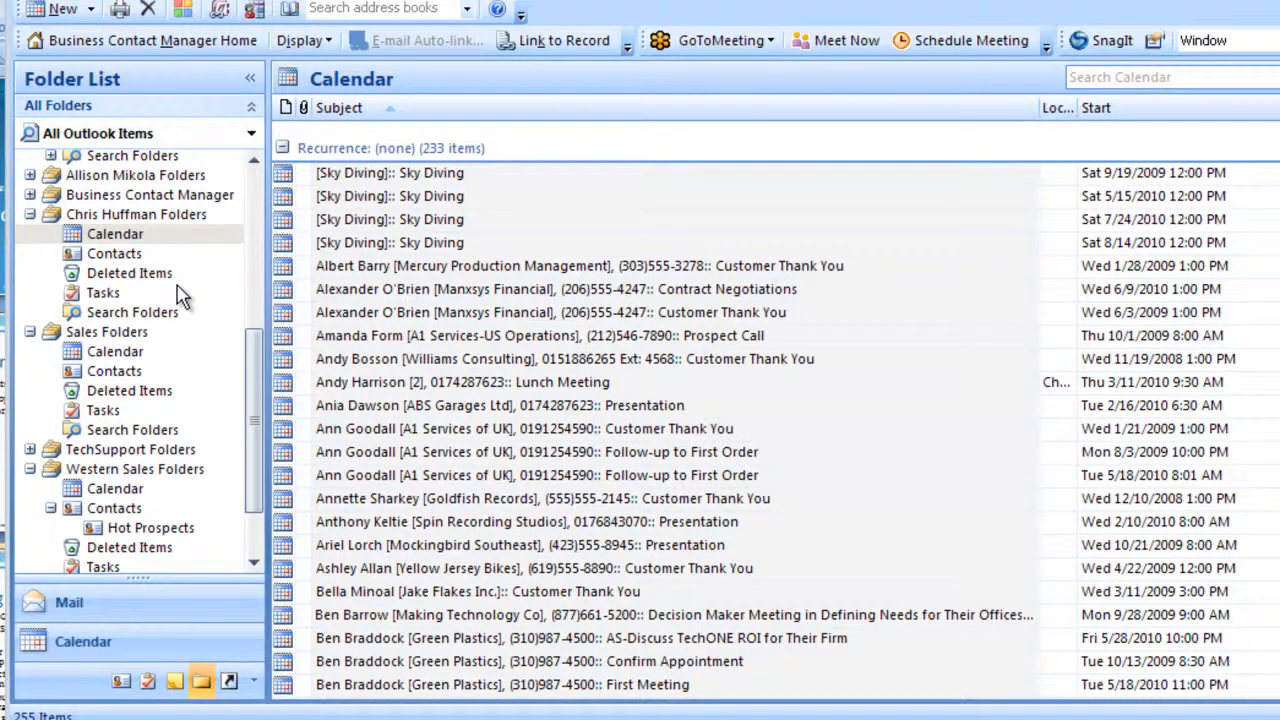
mouse_move(130, 263)
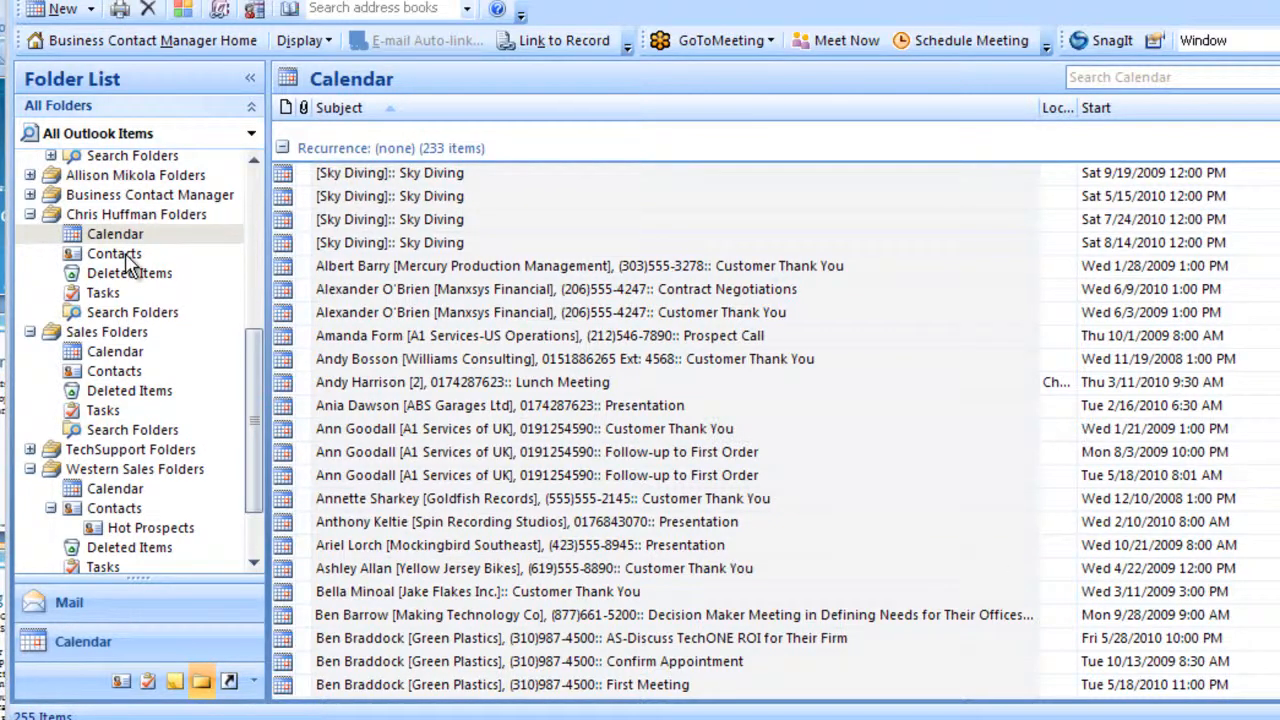
Scroll through the Outlook Contacts folder, now holding 145 activity-related contacts.
left_click(114, 253)
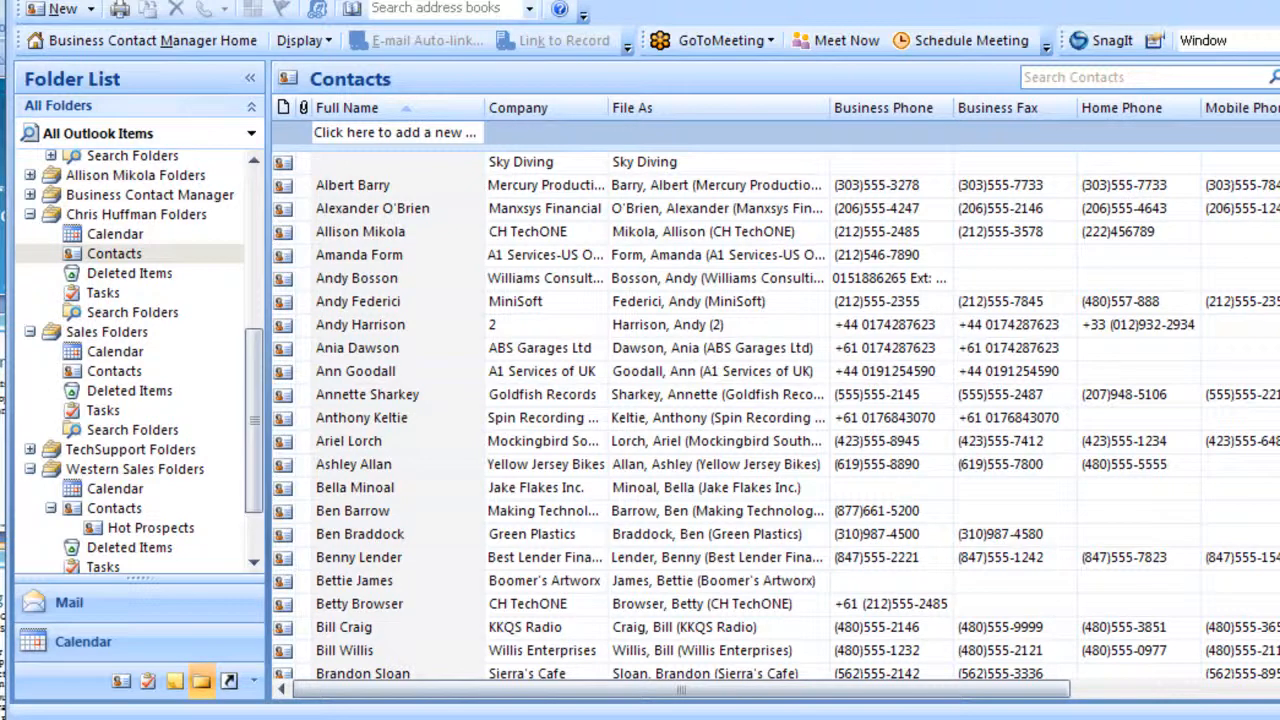
scroll("down", 3)
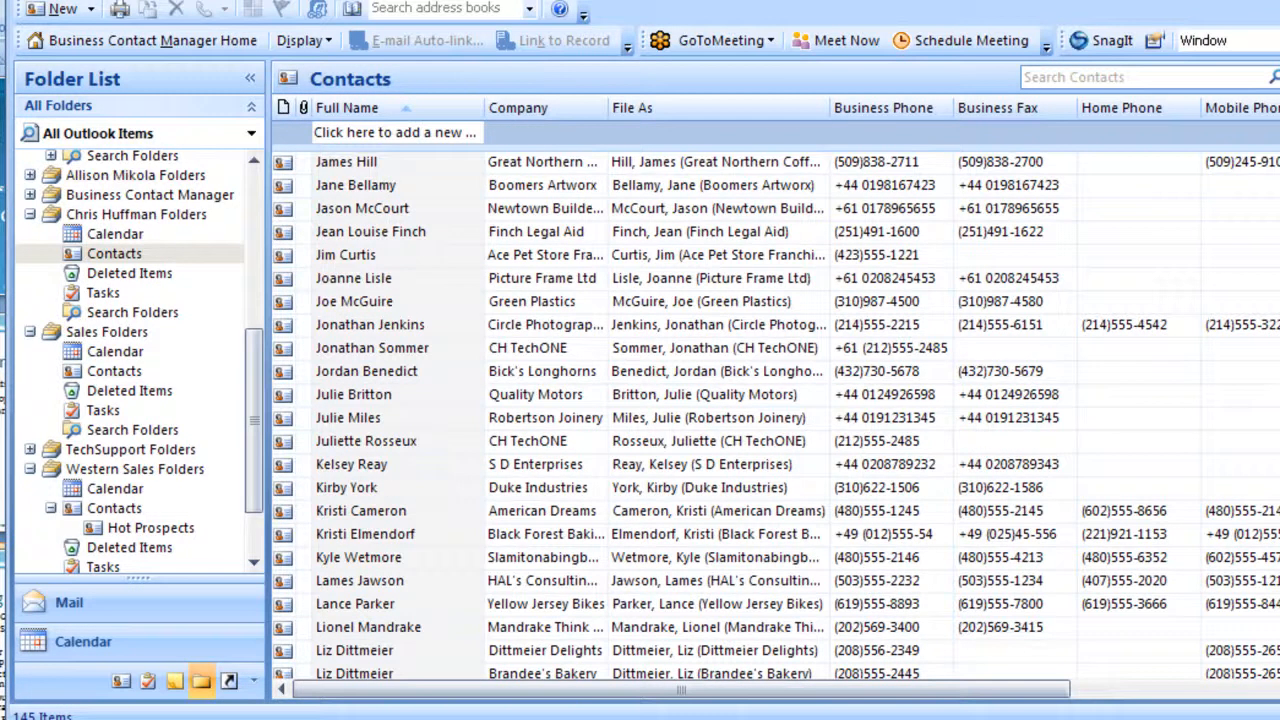
scroll("down", 3)
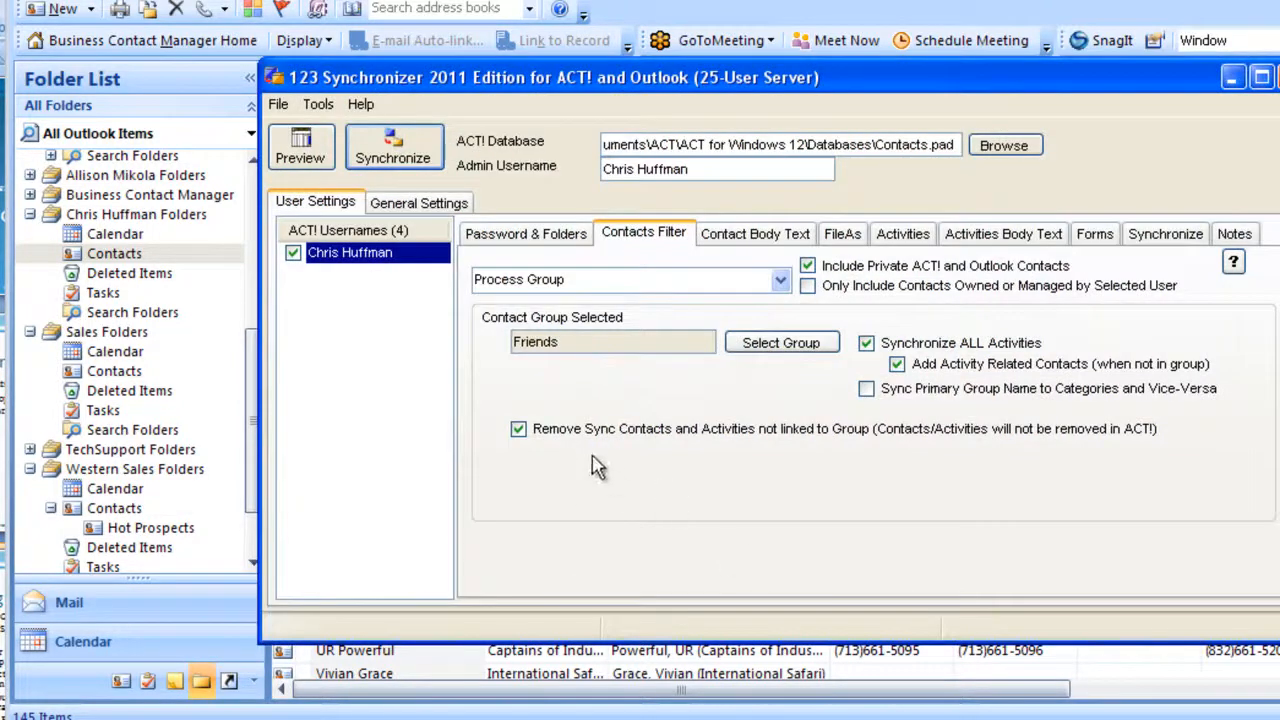
mouse_move(727, 461)
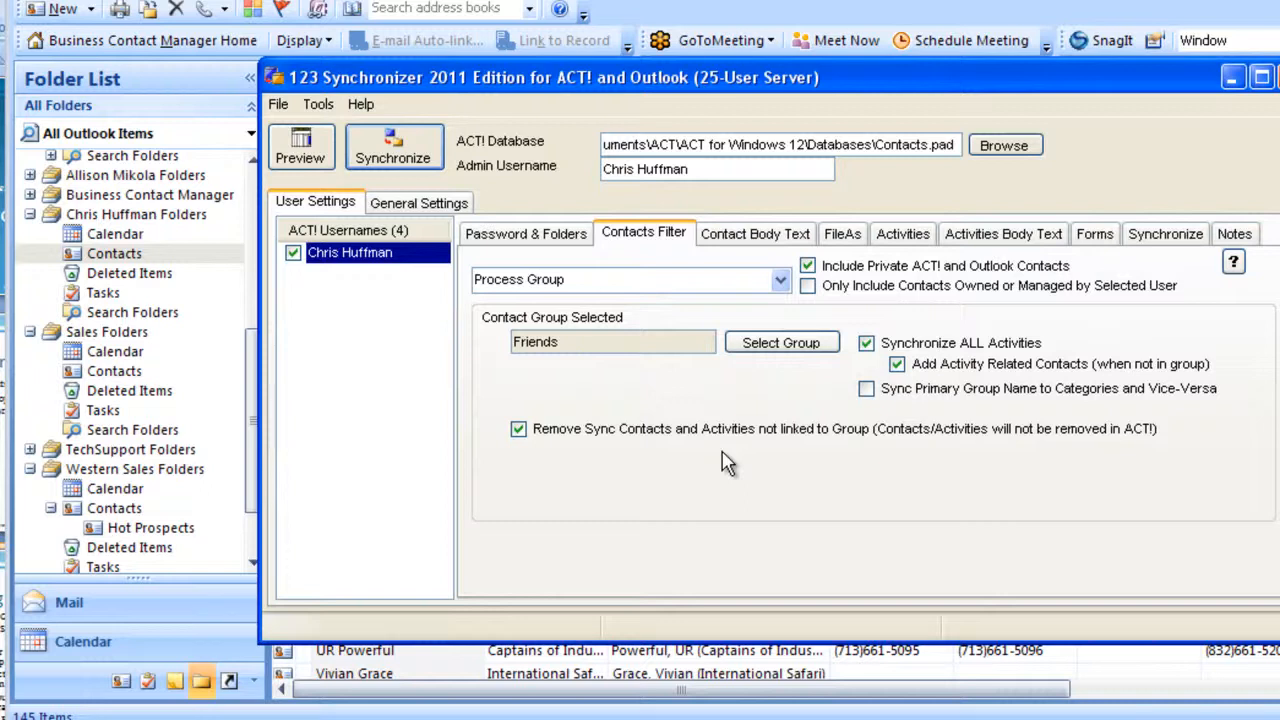
mouse_move(1040, 668)
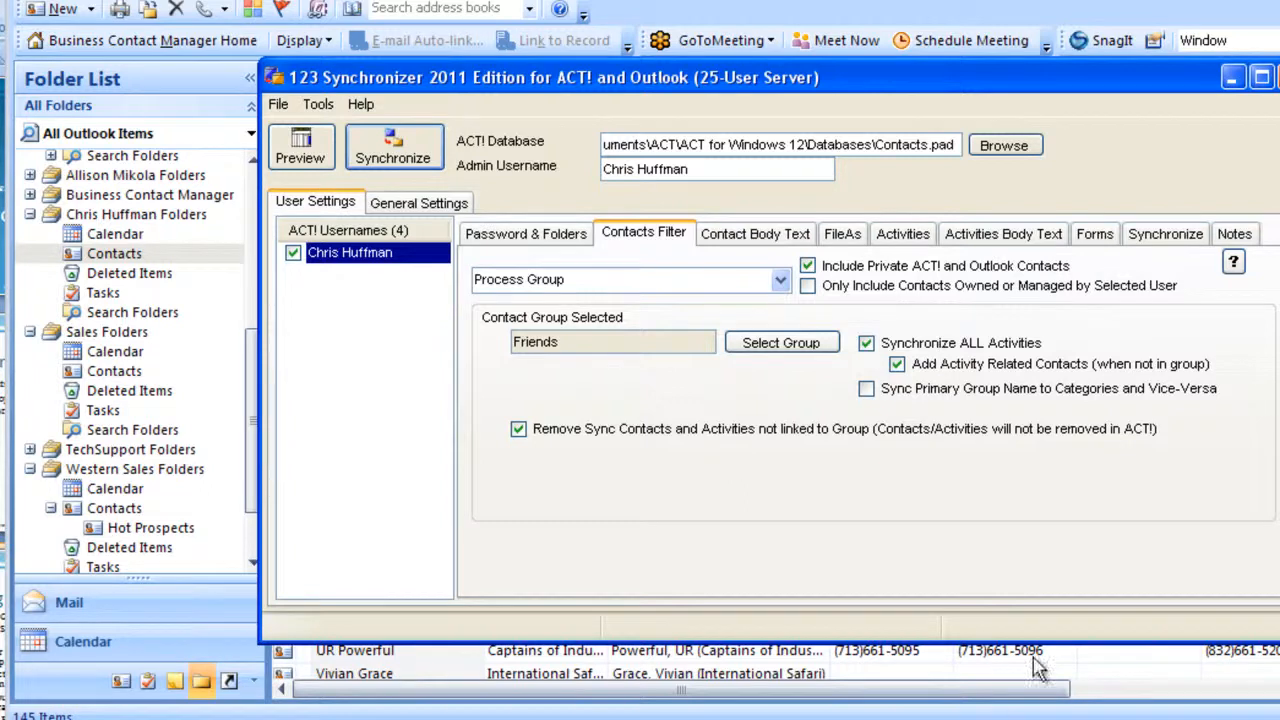